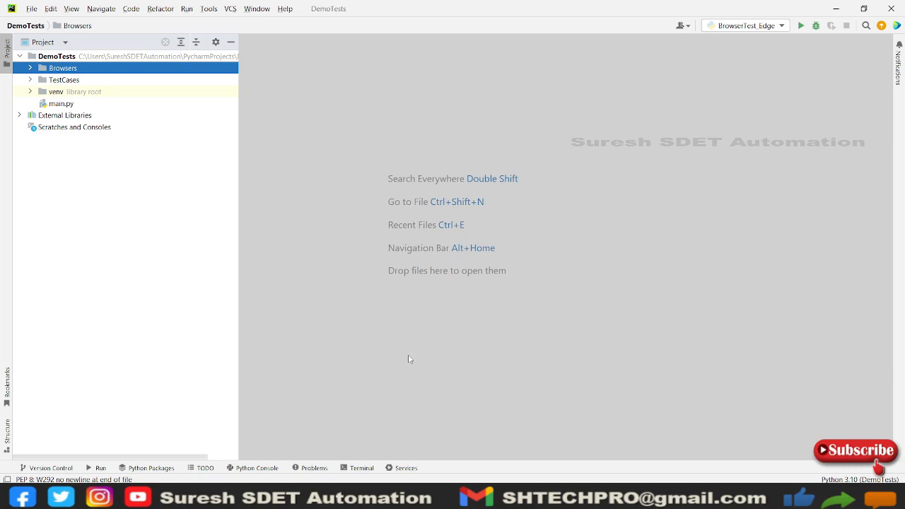
mouse_move(433, 456)
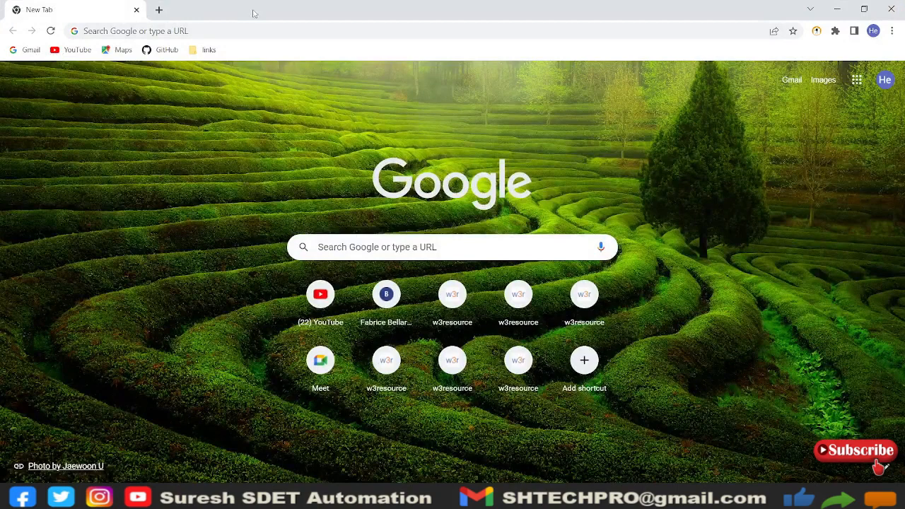
- Search Google for 'internet explorer driver selenium' from the Chrome address bar
left_click(248, 31)
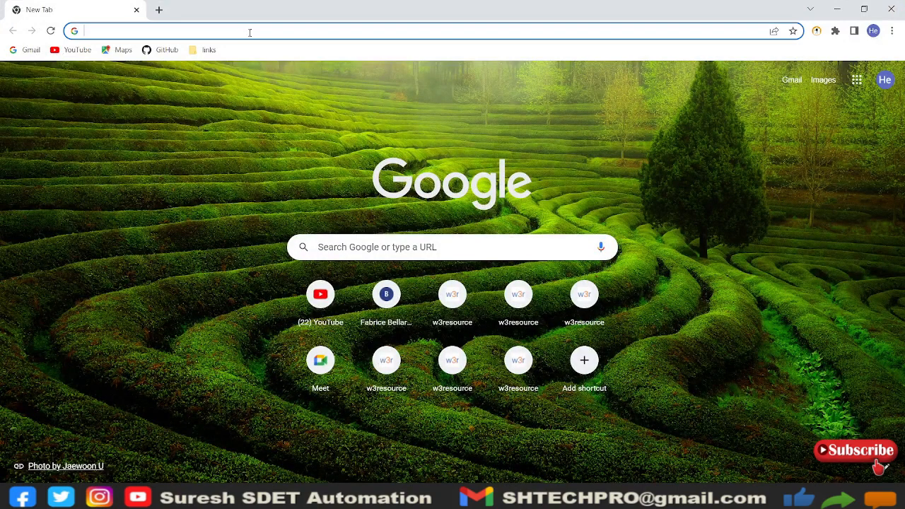
type("internet ex")
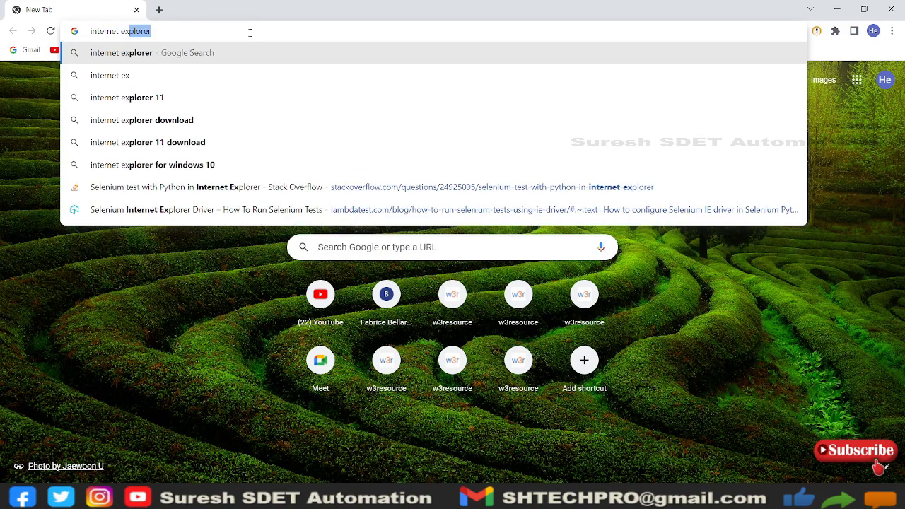
type("download")
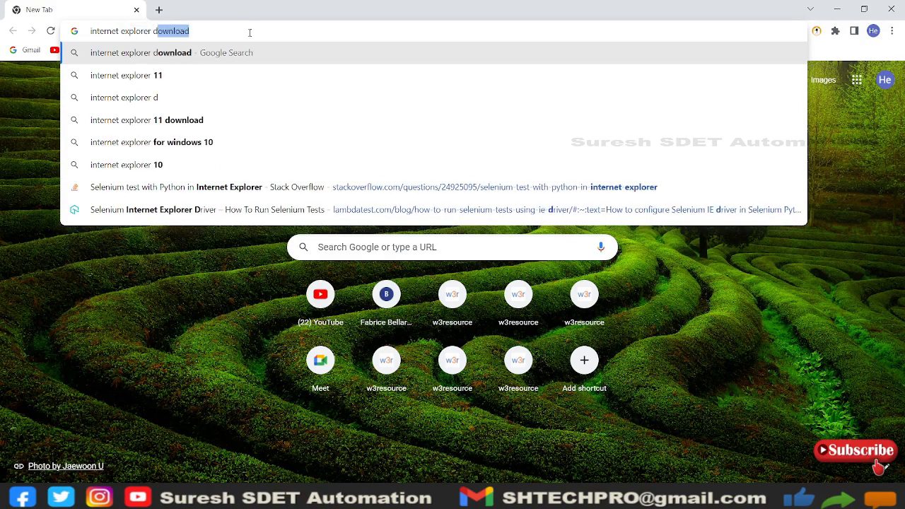
type("driver selenium")
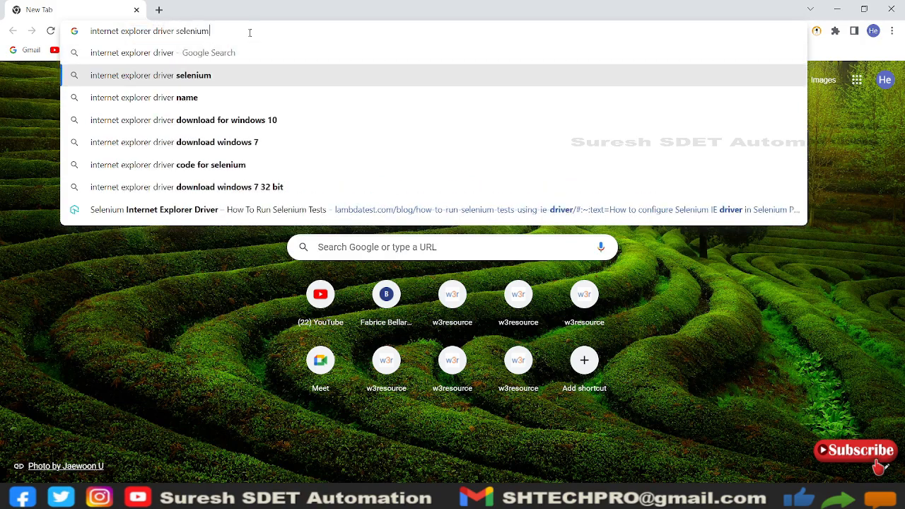
key("Return")
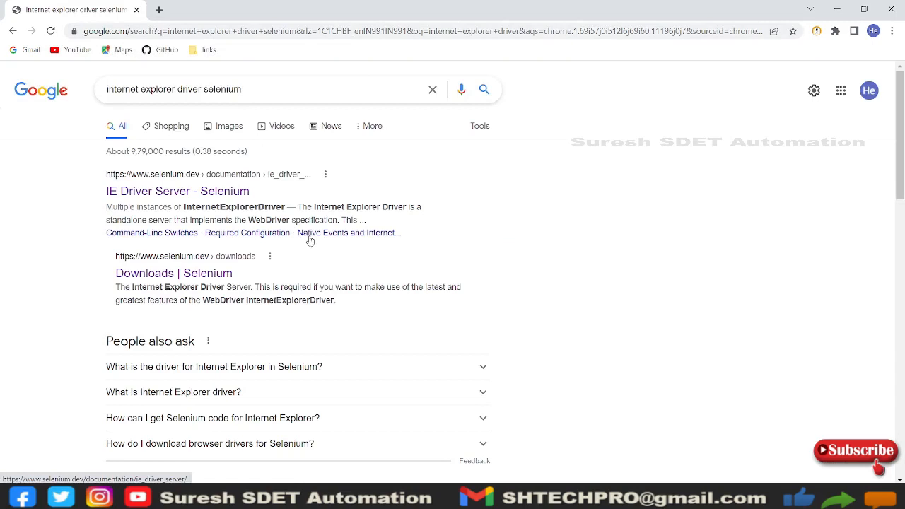
mouse_move(178, 191)
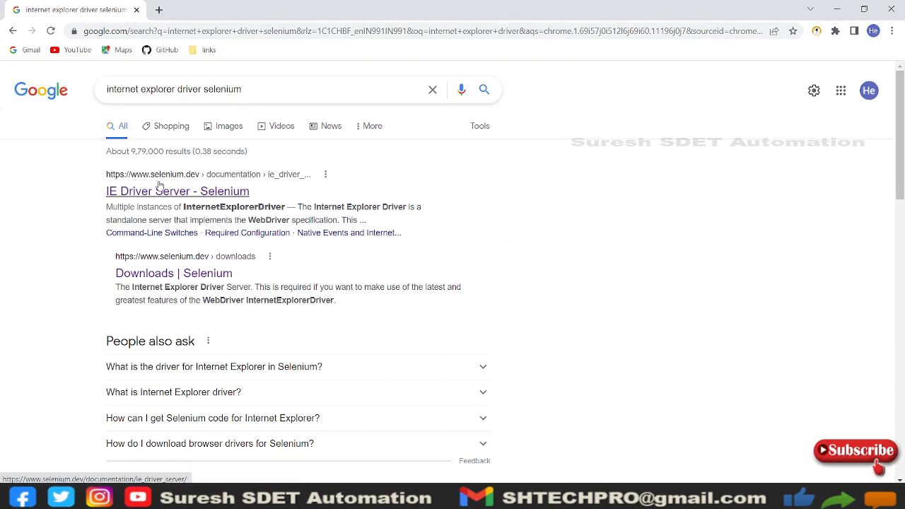
mouse_move(211, 192)
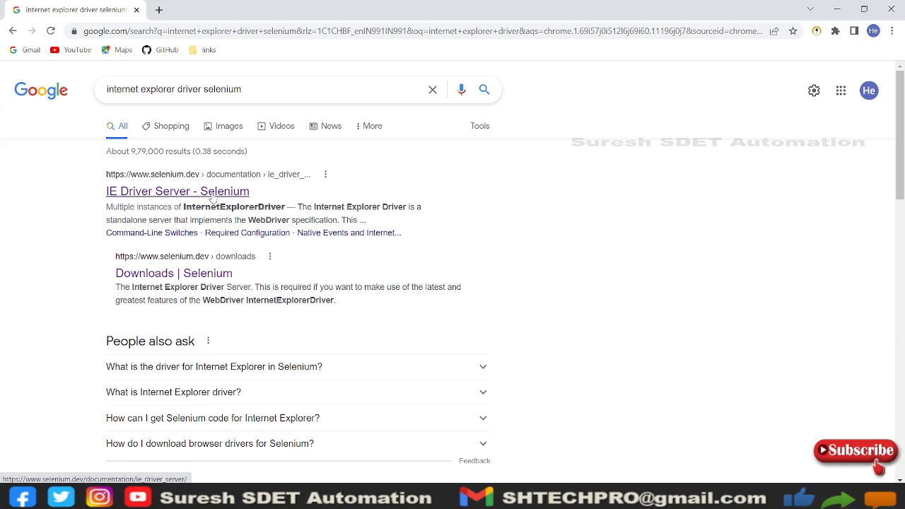
- Open the IE Driver Server result and reach its Installing section and downloads link
left_click(178, 191)
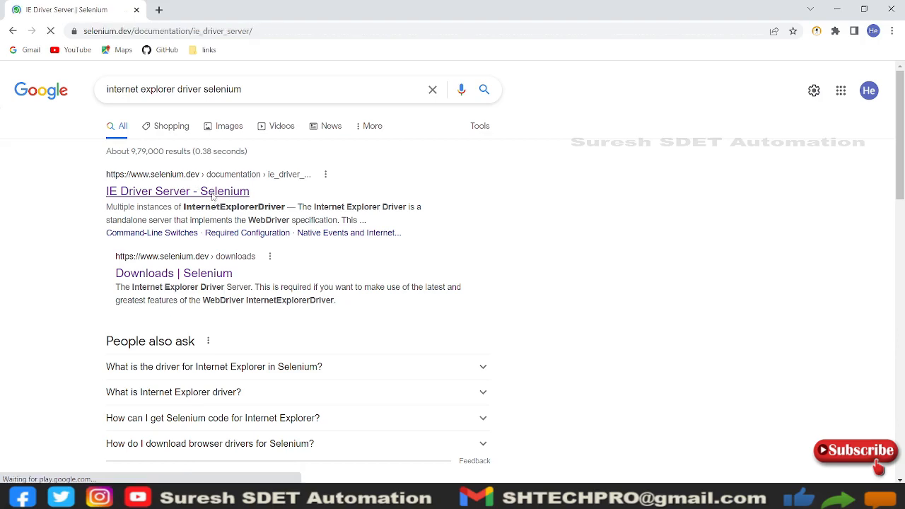
left_click(178, 191)
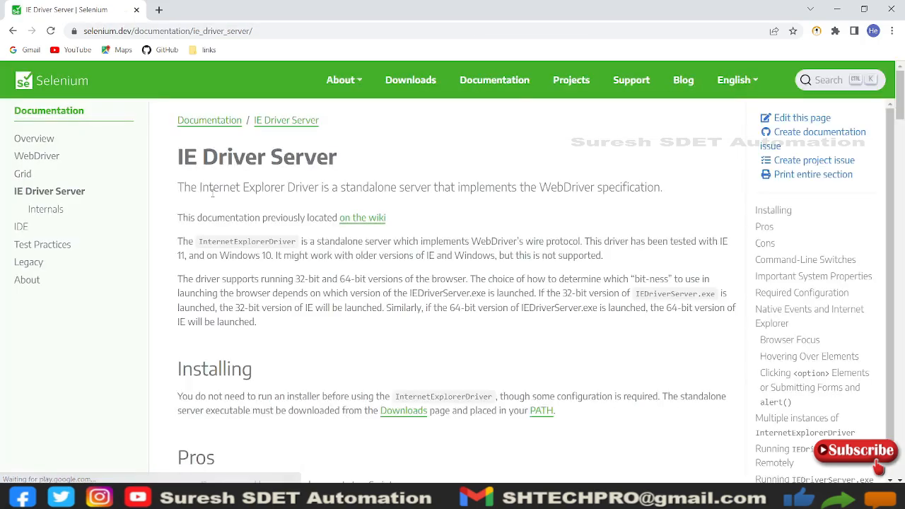
scroll("down", 3)
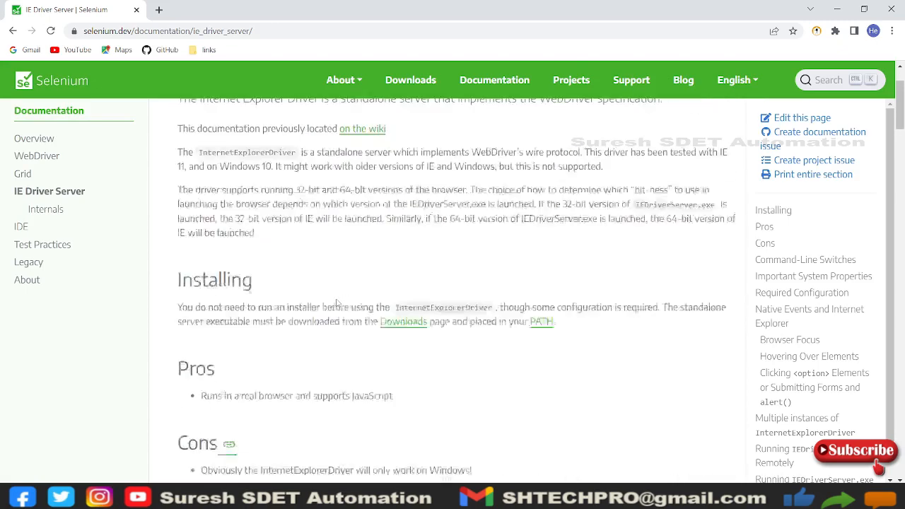
scroll("down", 3)
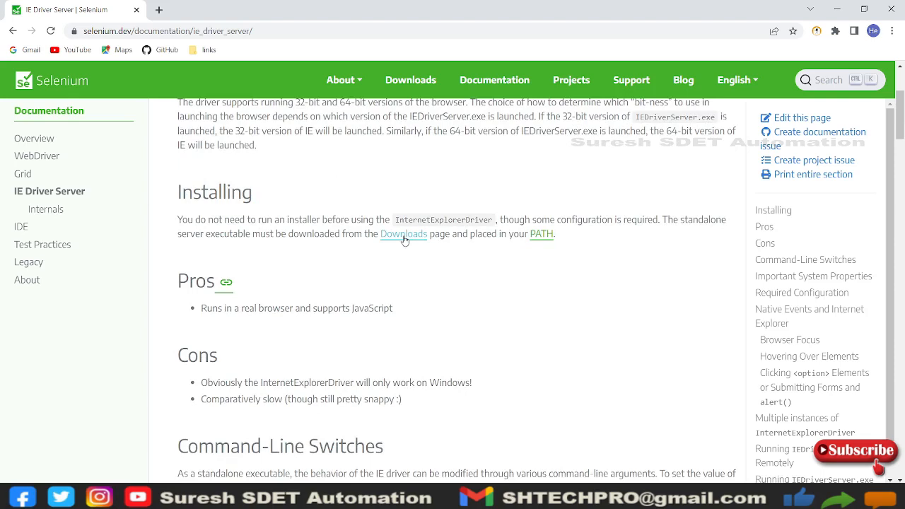
left_click(403, 234)
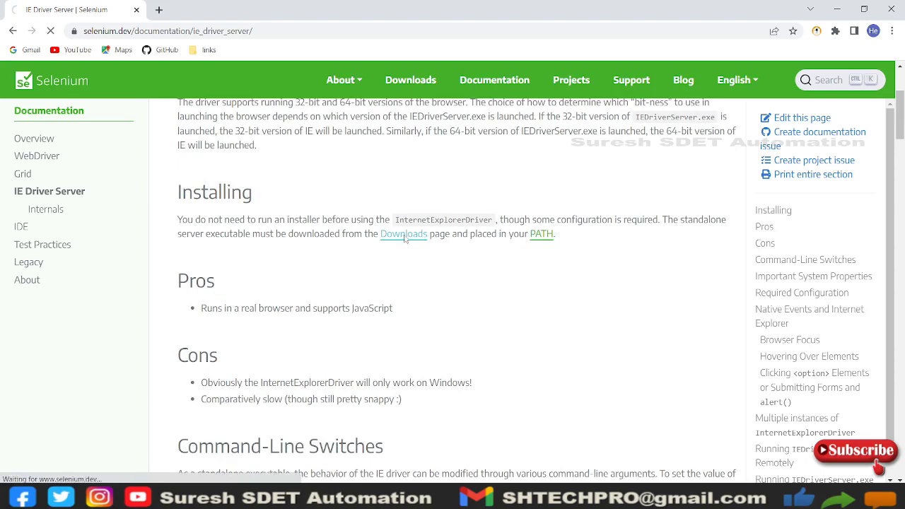
- View the Internet Explorer Driver Server section on Selenium's Downloads page
left_click(402, 234)
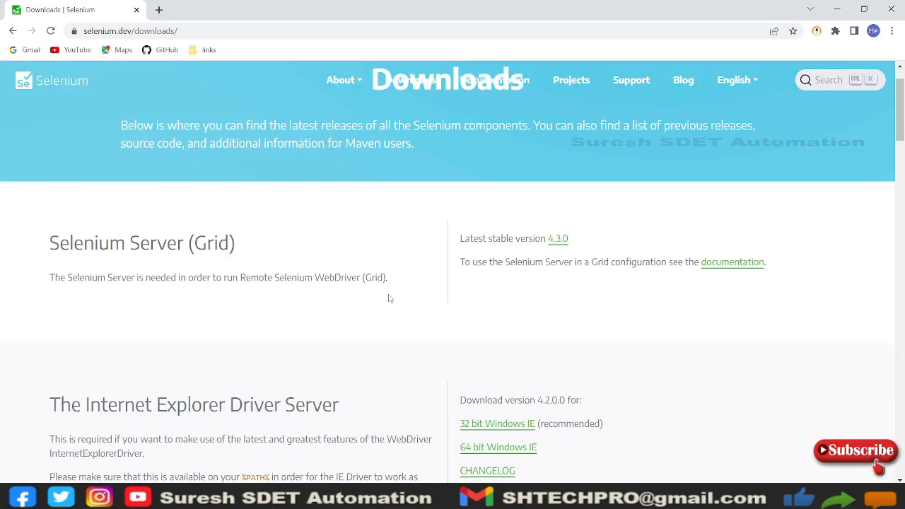
scroll("down", 3)
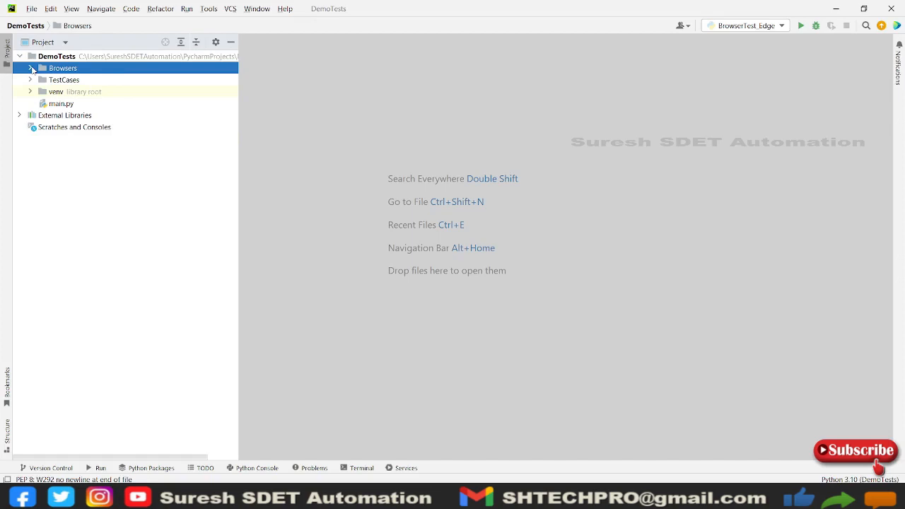
- Expand Browsers to locate IEDriverServer.exe, then expand the TestCases folder
left_click(31, 68)
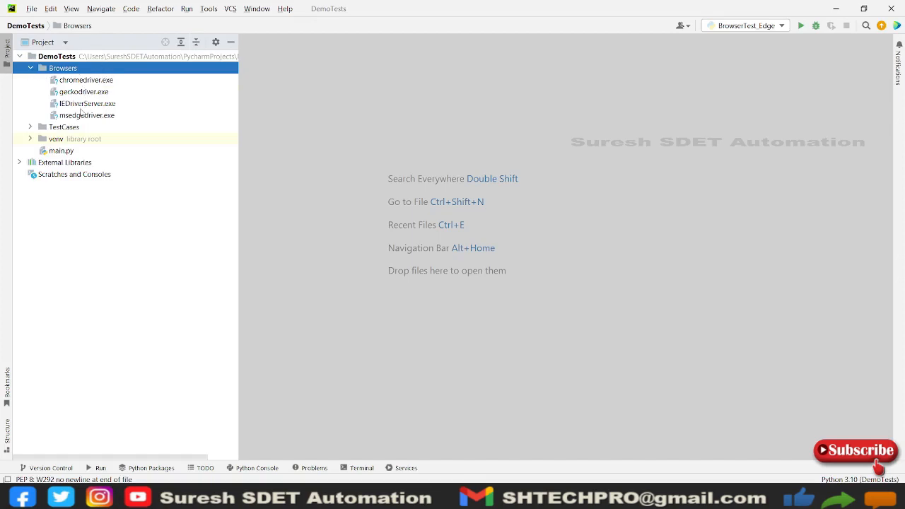
left_click(87, 101)
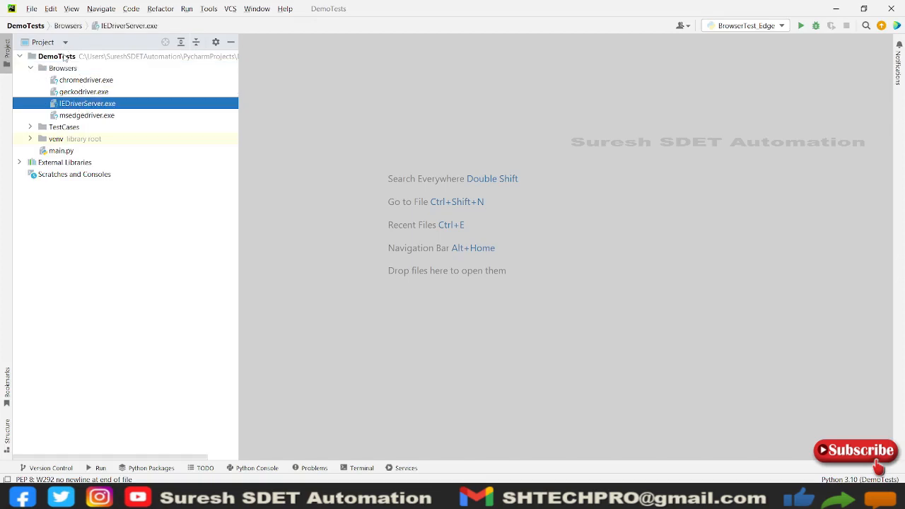
left_click(65, 127)
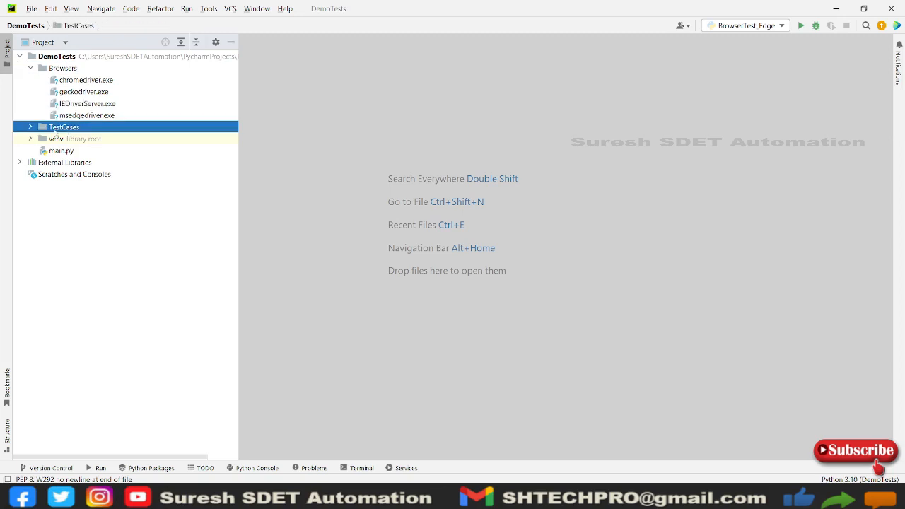
left_click(31, 128)
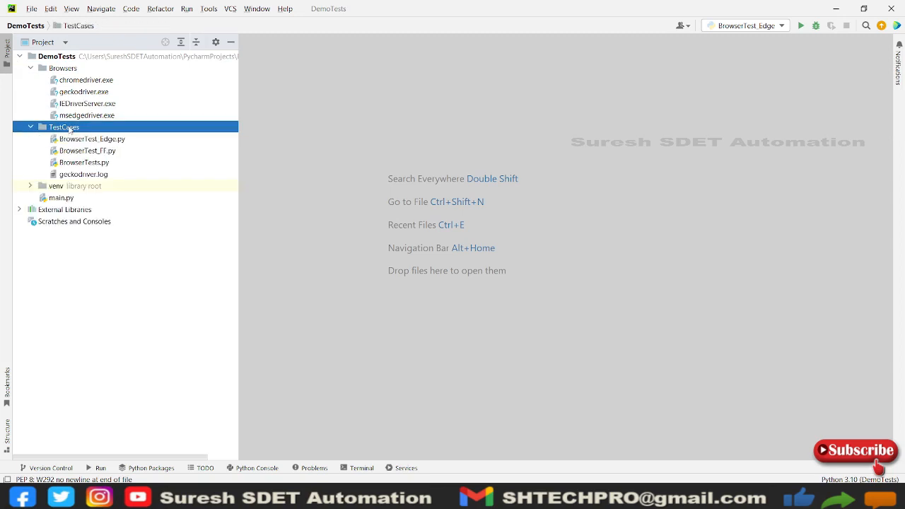
- Create a new Python file BrowserTests_IE in the TestCases folder
right_click(64, 128)
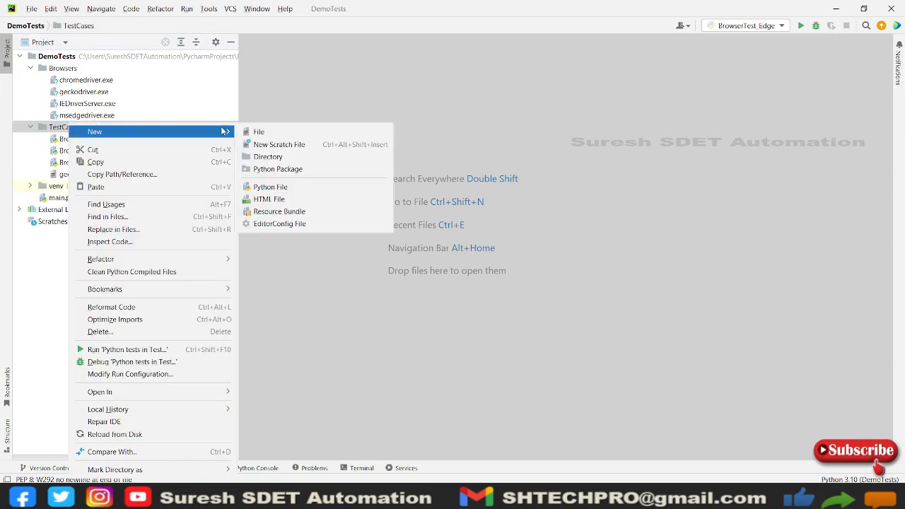
mouse_move(259, 132)
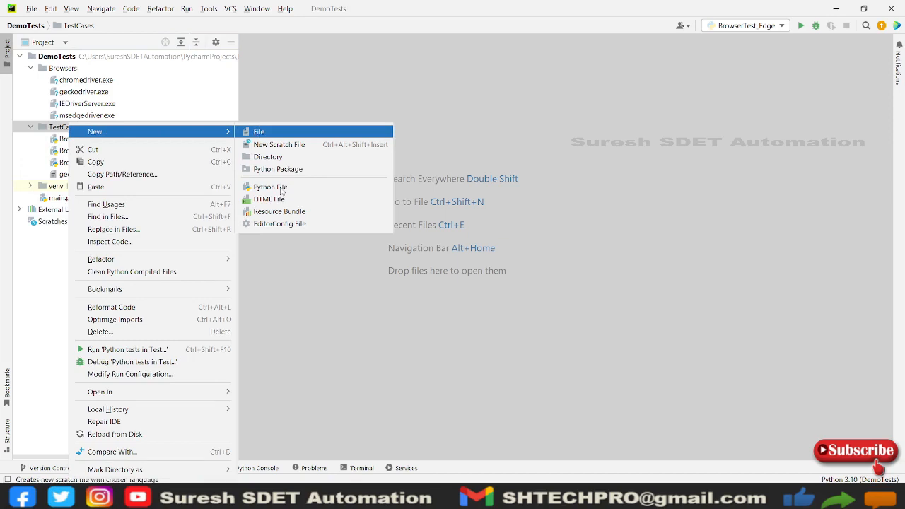
left_click(269, 186)
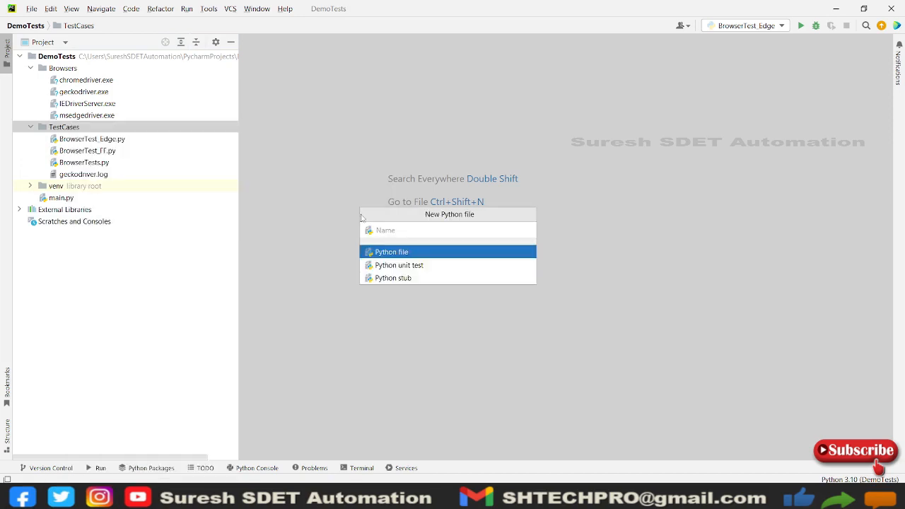
type("BrowserTests")
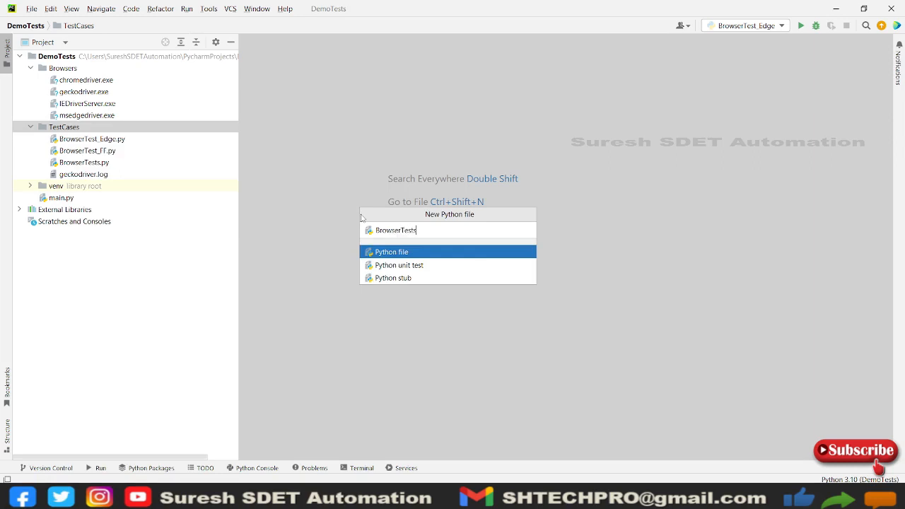
type("_IE")
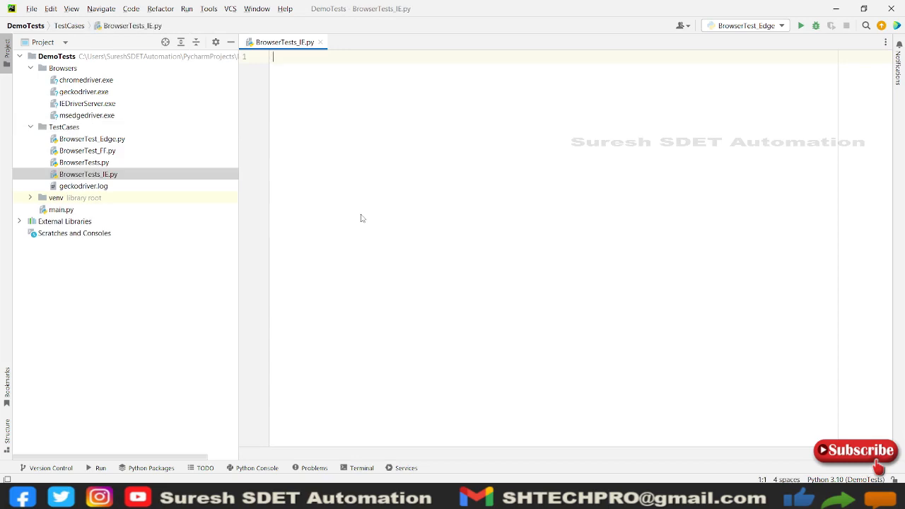
- Write the 'from selenium import webdriver' import line
type("from")
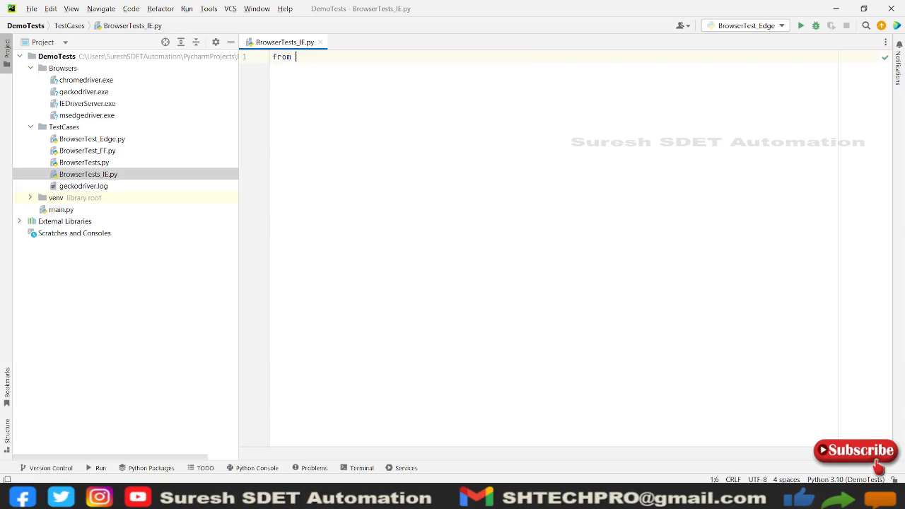
type("selenium")
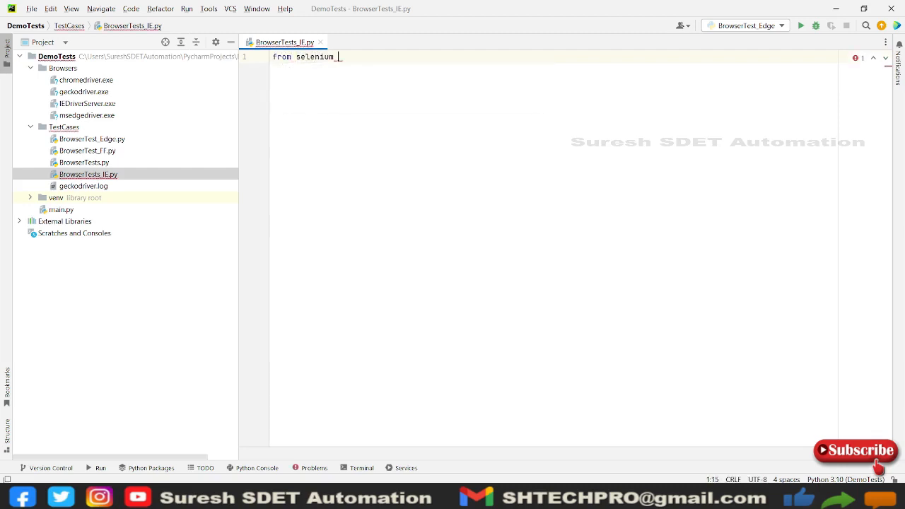
type("import  webdriver")
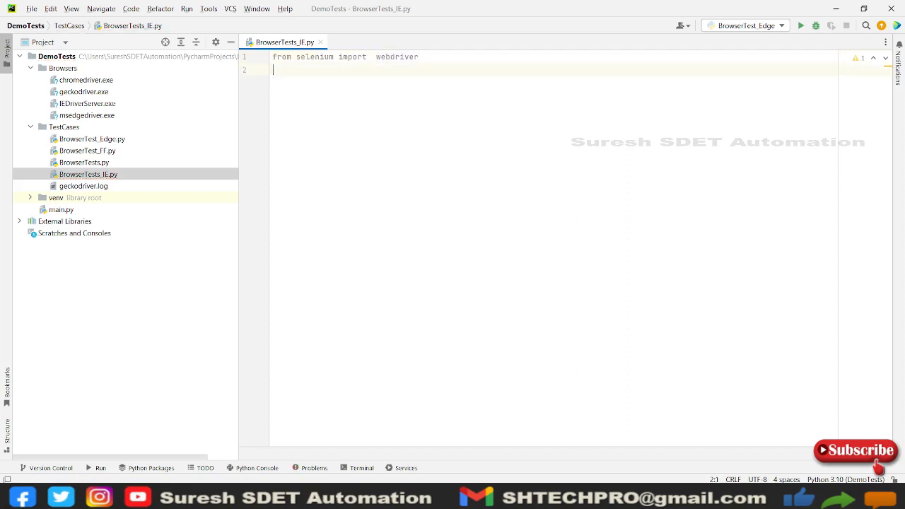
- Write driver = webdriver.Ie(executable_path="") with an empty path
type("driver =")
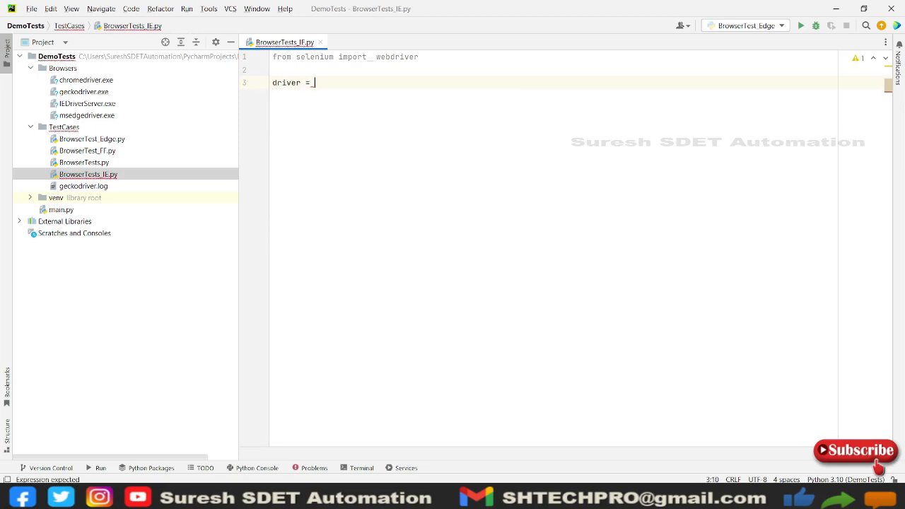
type("webdriver")
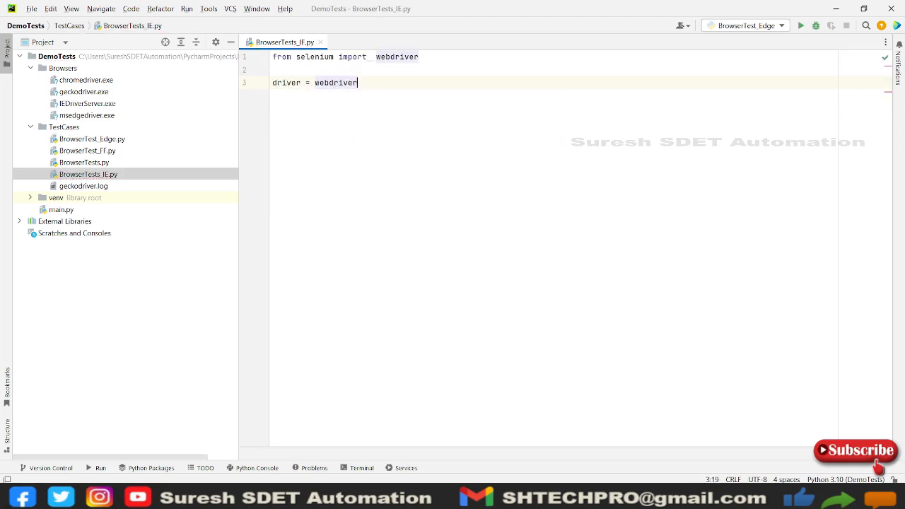
type(".Ie")
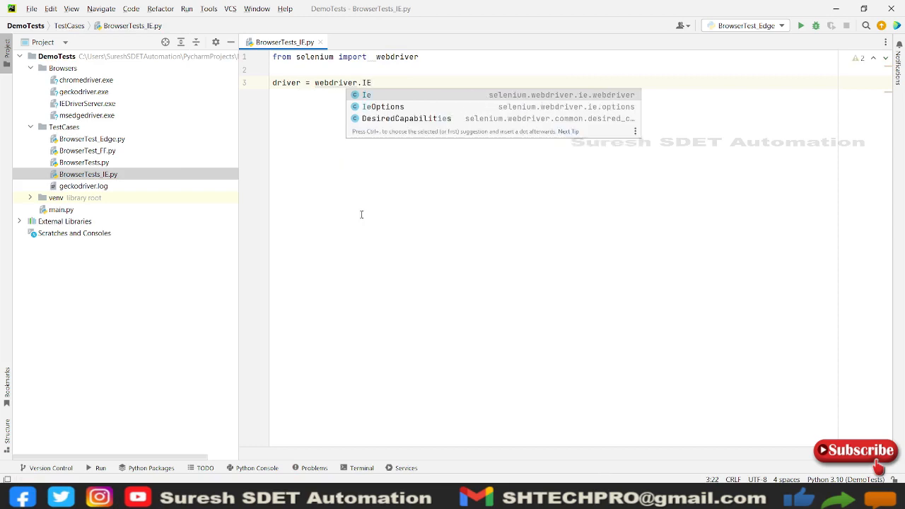
key("Escape")
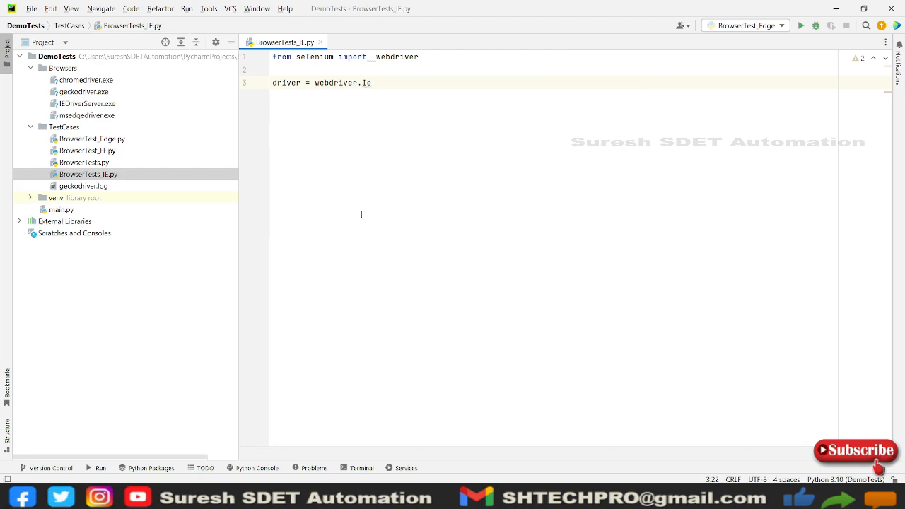
type("(e)")
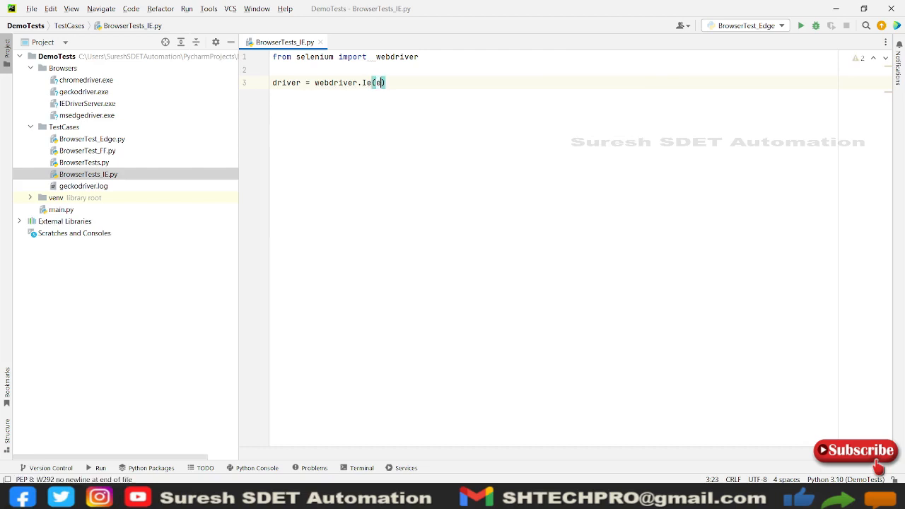
type("xecutable_path= \"")
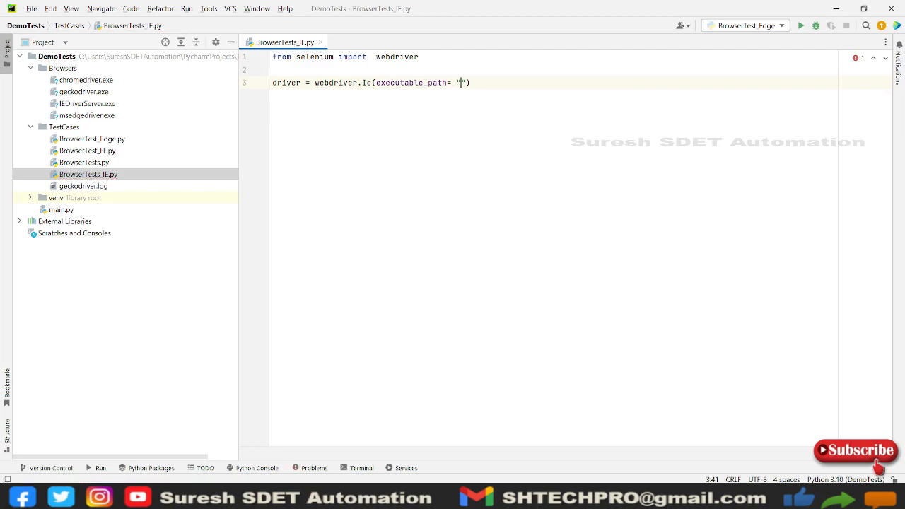
mouse_move(201, 134)
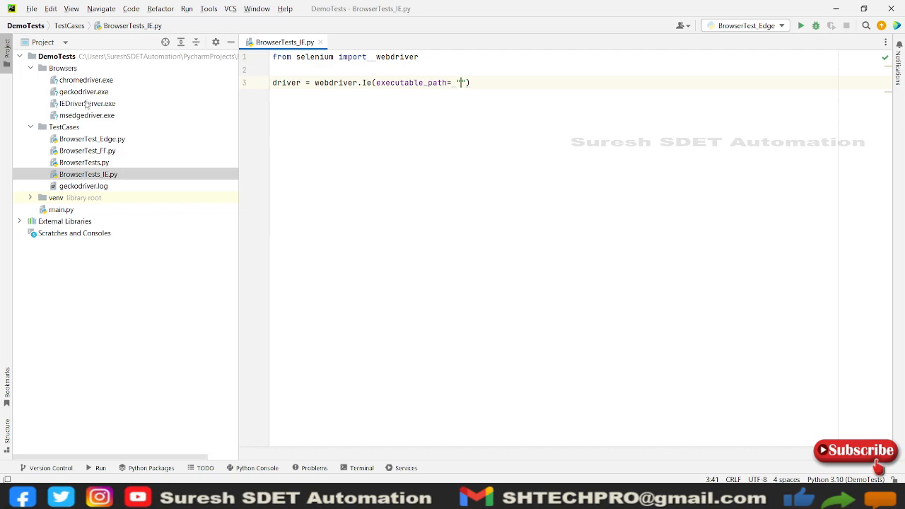
- Copy IEDriverServer.exe's content-root path and paste Browsers/IEDriverServer.exe into executable_path
right_click(86, 103)
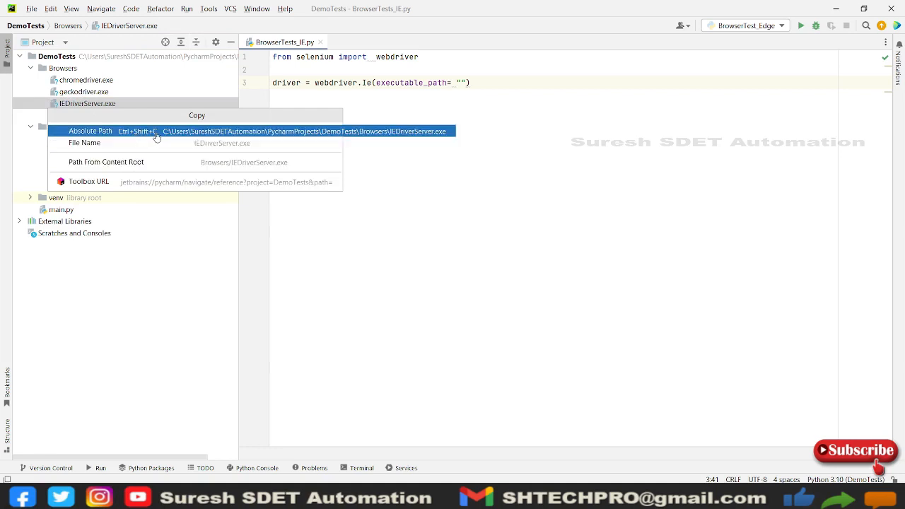
mouse_move(212, 161)
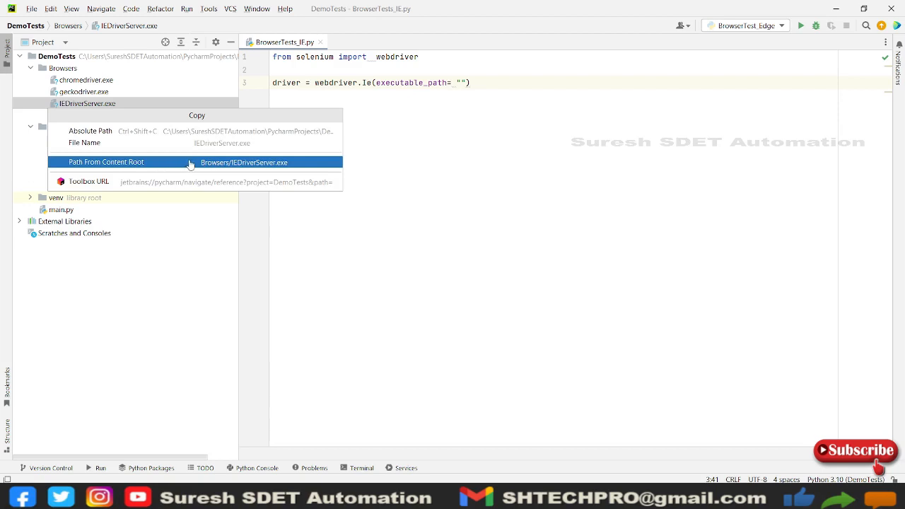
left_click(106, 161)
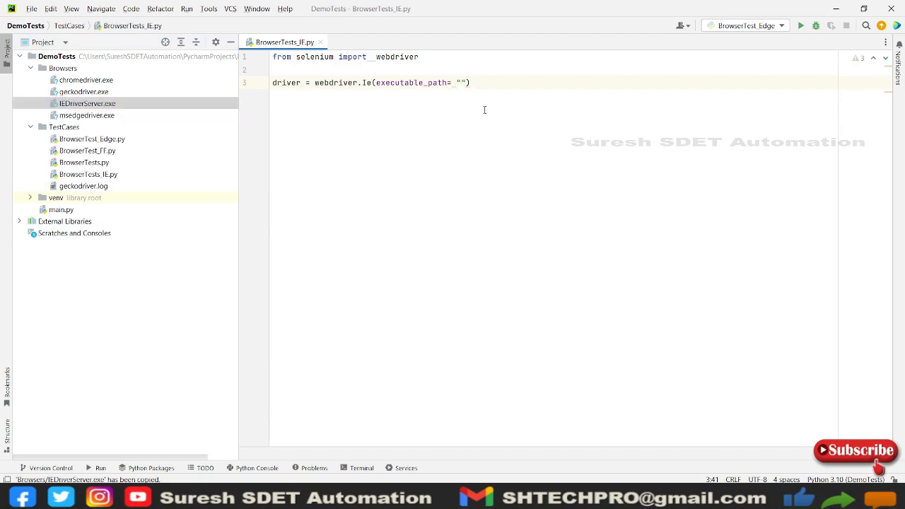
type("Browsers/IEDriverServer.exe")
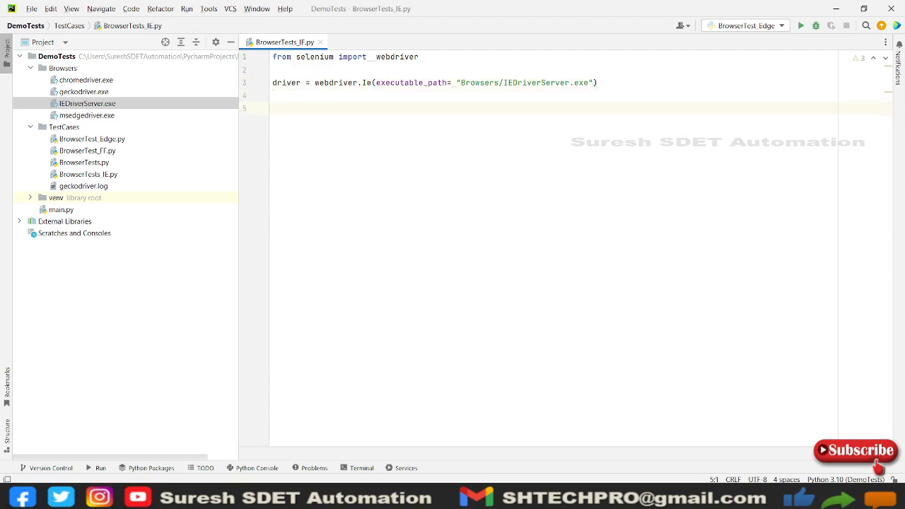
type("driver")
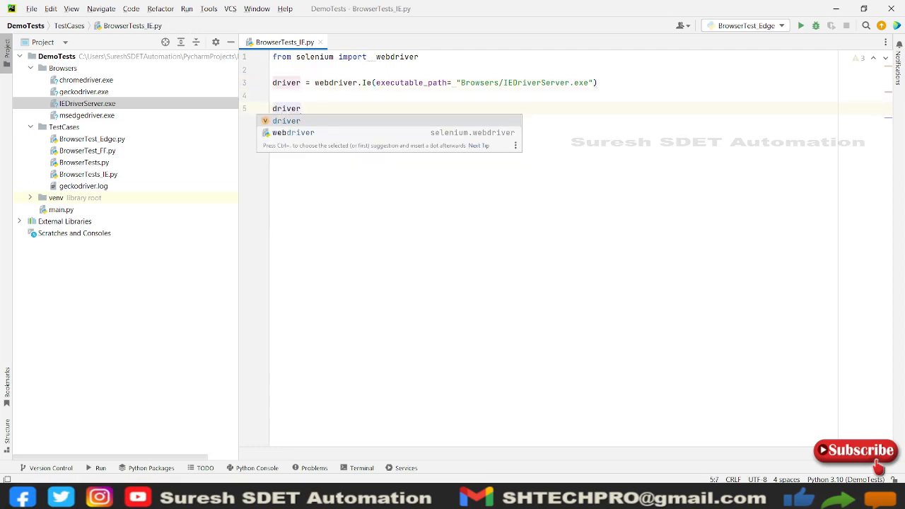
type(".maximize_window()")
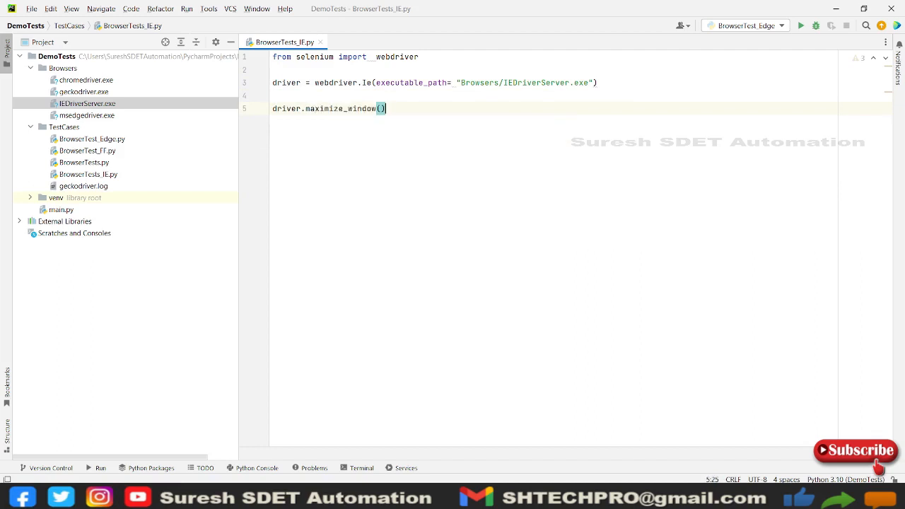
type("driver")
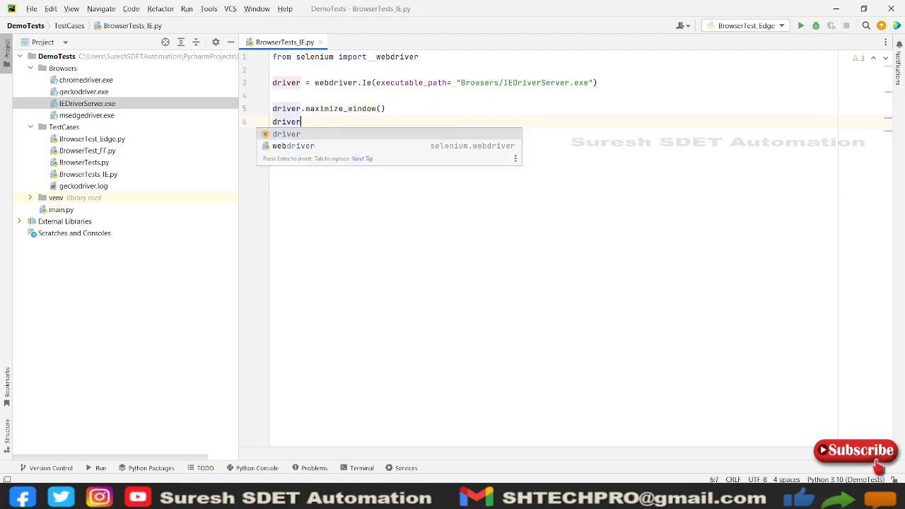
type(".get()")
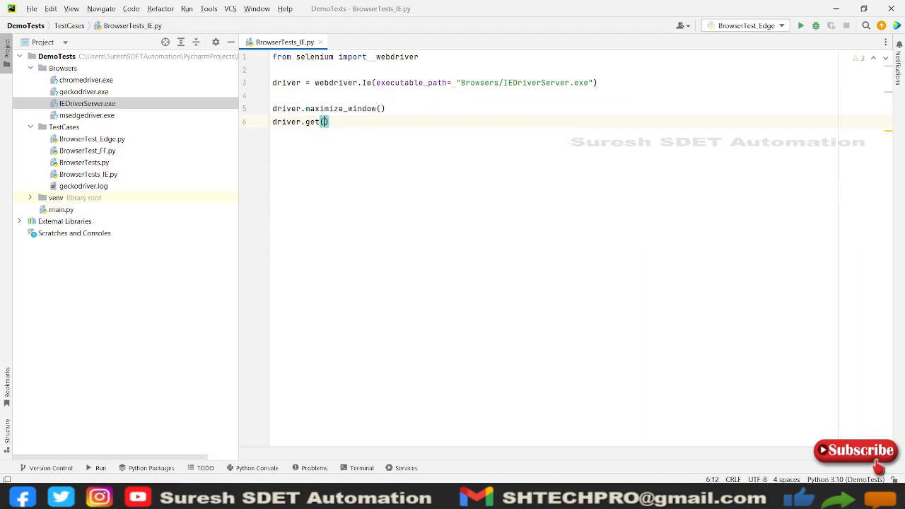
type("\"h")
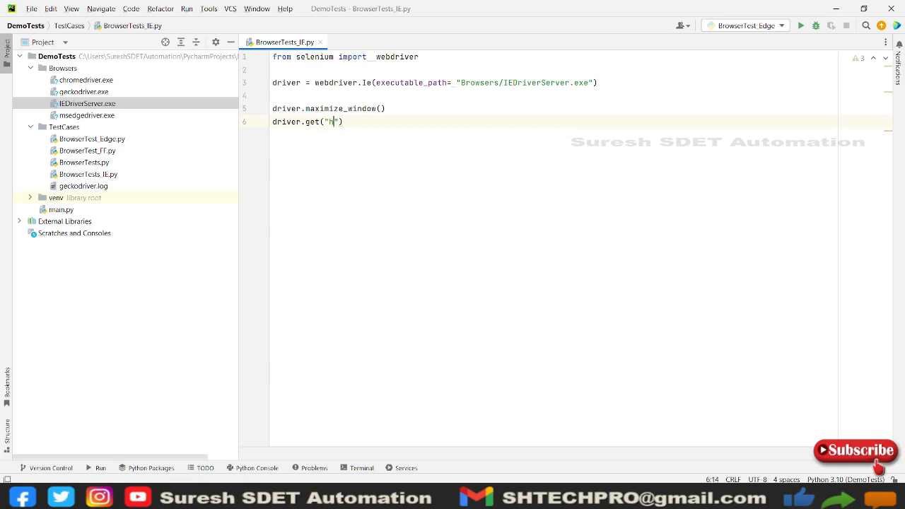
type("t")
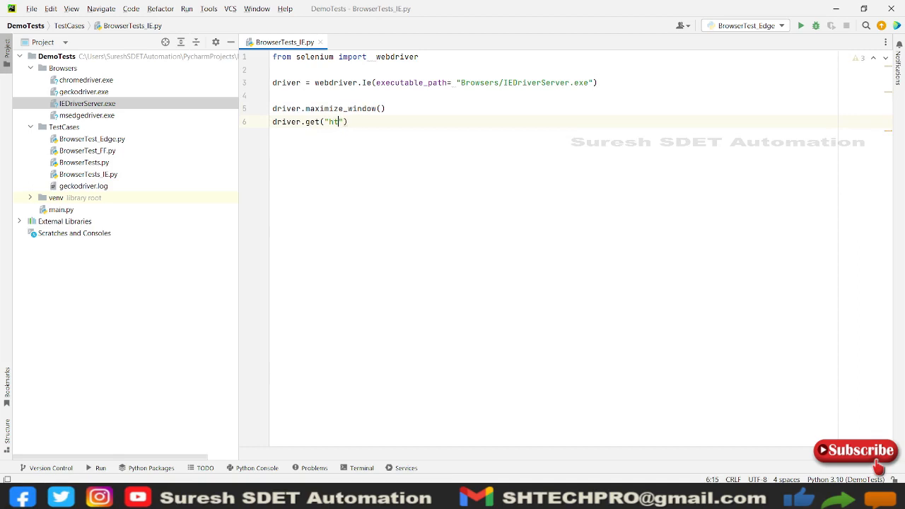
type("tps")
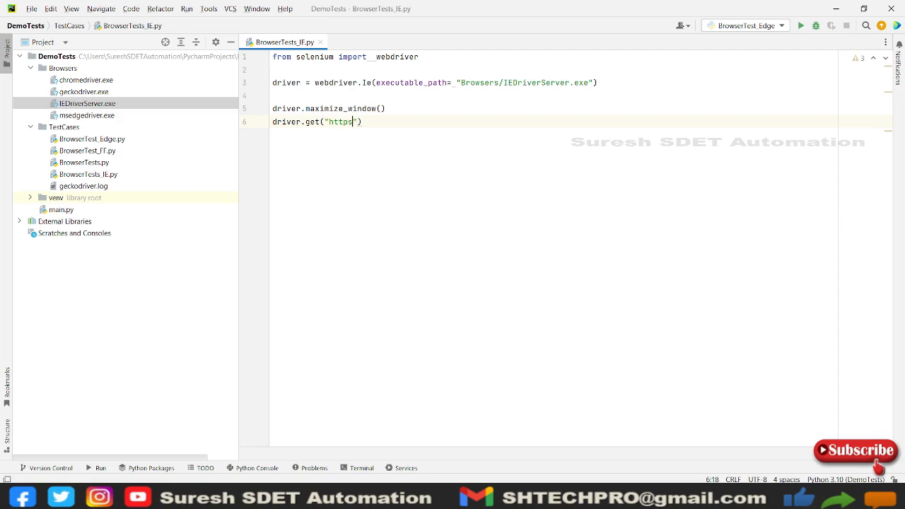
type("://www.goog")
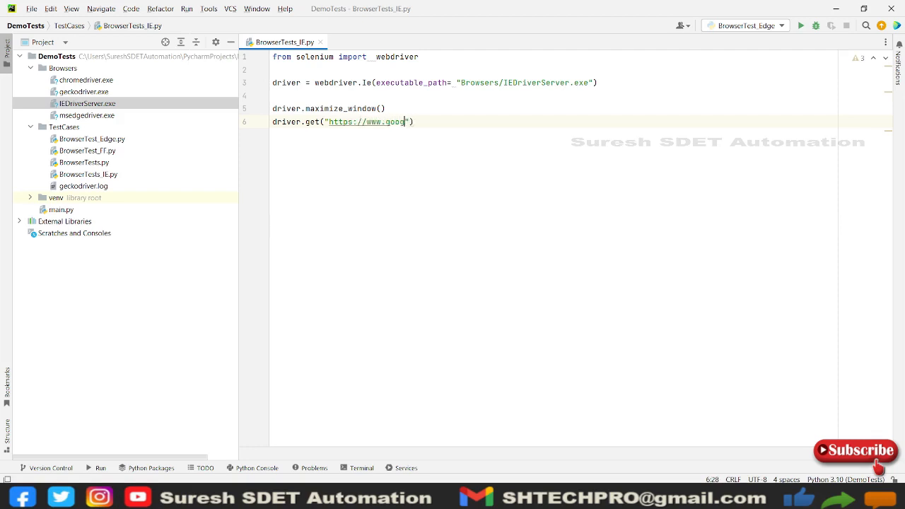
type("le.com")
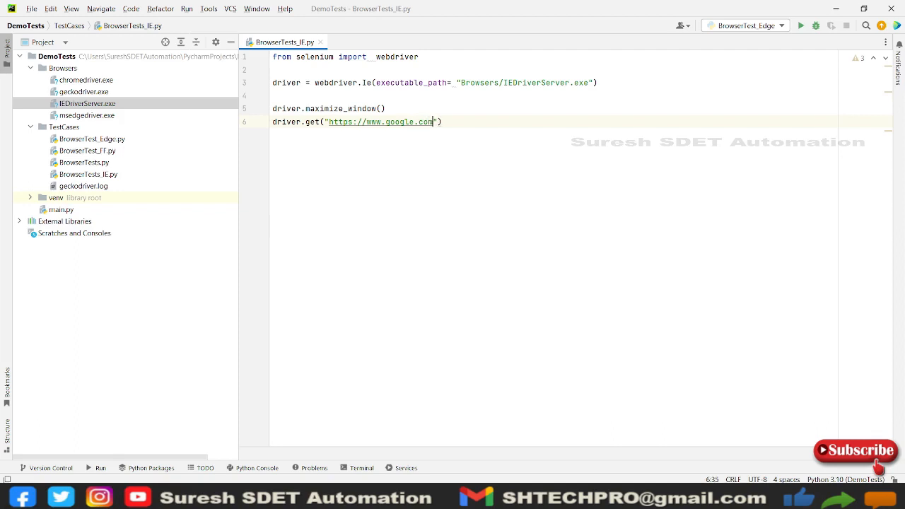
- Add driver.close() after the get line
left_click(444, 121)
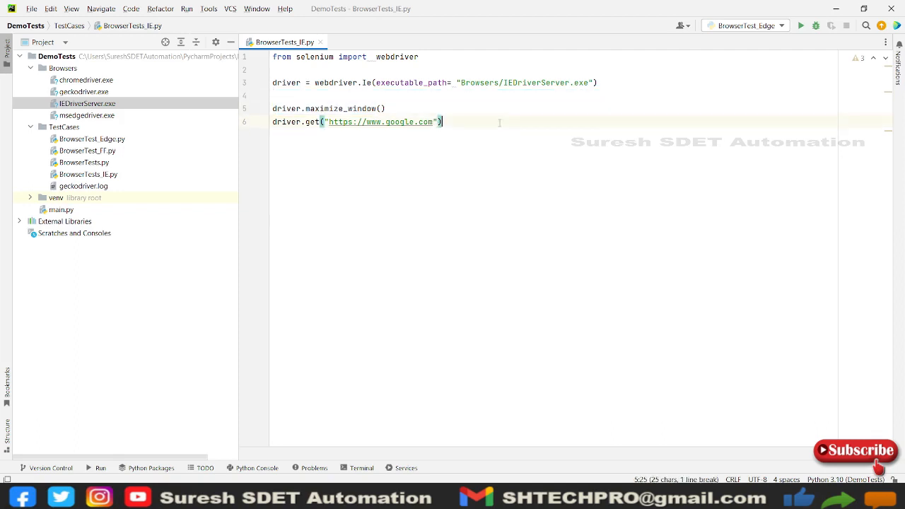
type("driver")
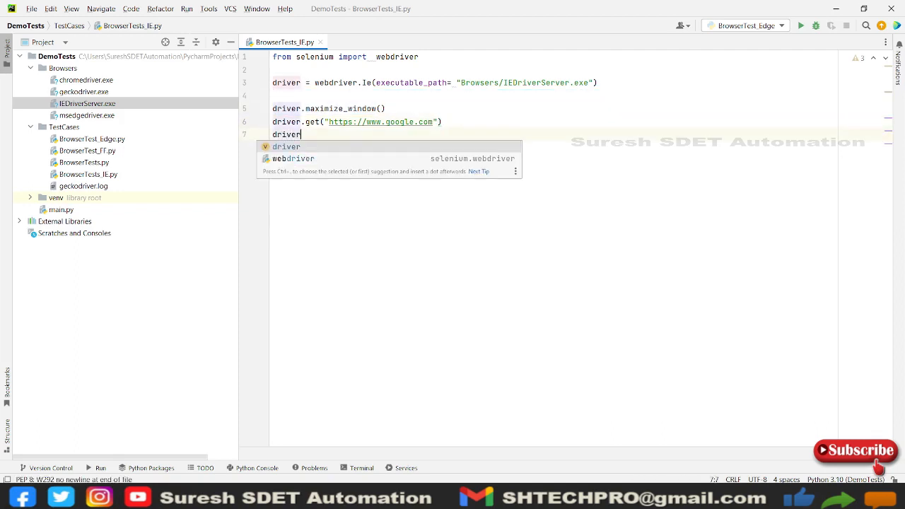
type(".close()")
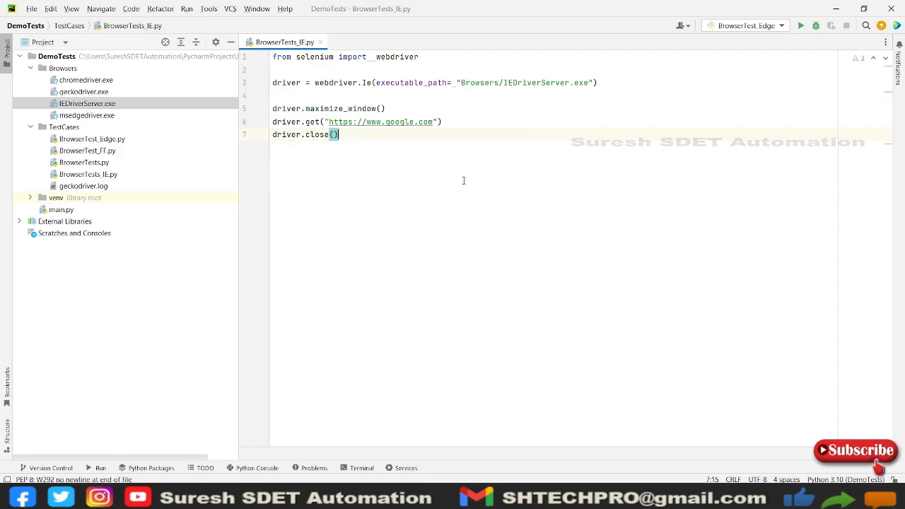
- Run BrowserTests_IE.py and read the 'IEDriverServer.exe needs to be in PATH' error
left_click(800, 25)
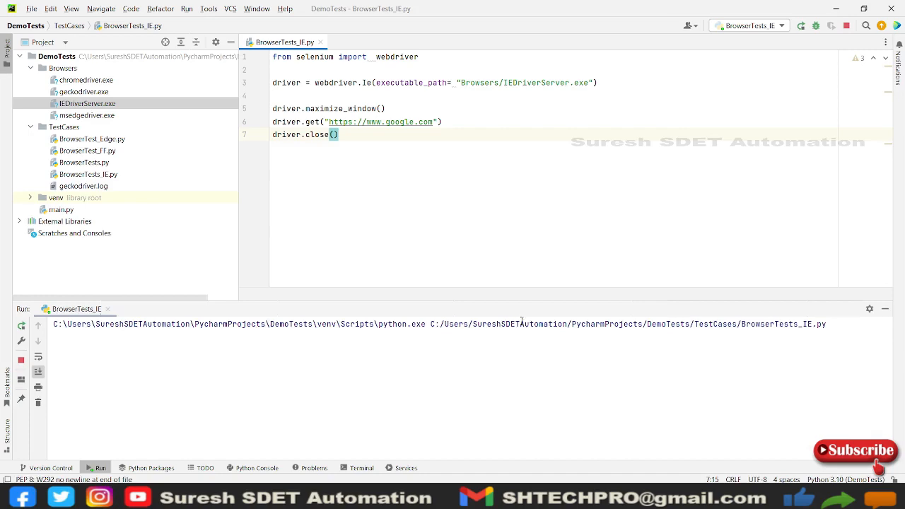
left_click(800, 26)
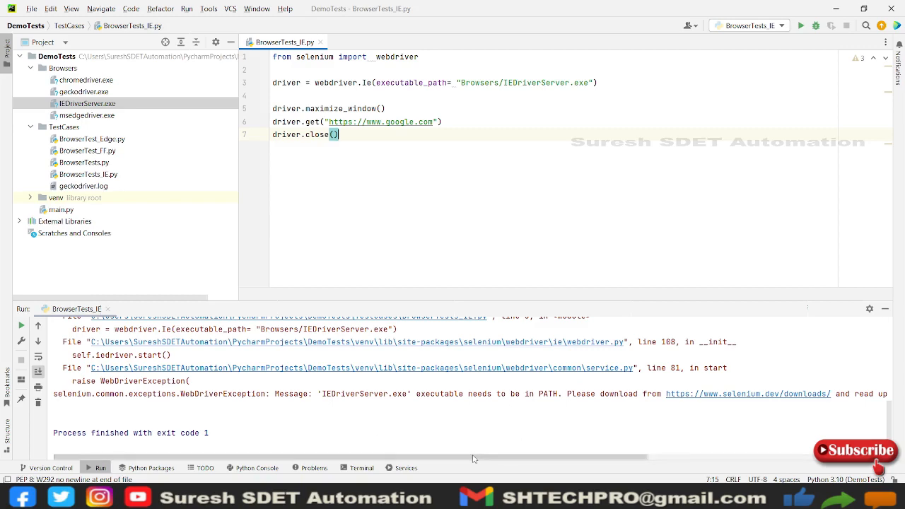
scroll("right", 3)
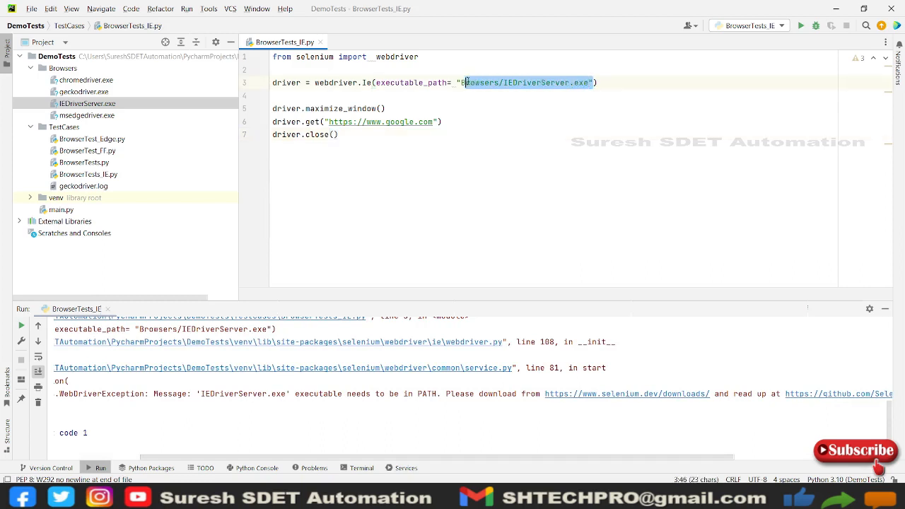
- Replace the relative path with IEDriverServer.exe's absolute C:\Users\... path, escaping the backslashes
key("Delete")
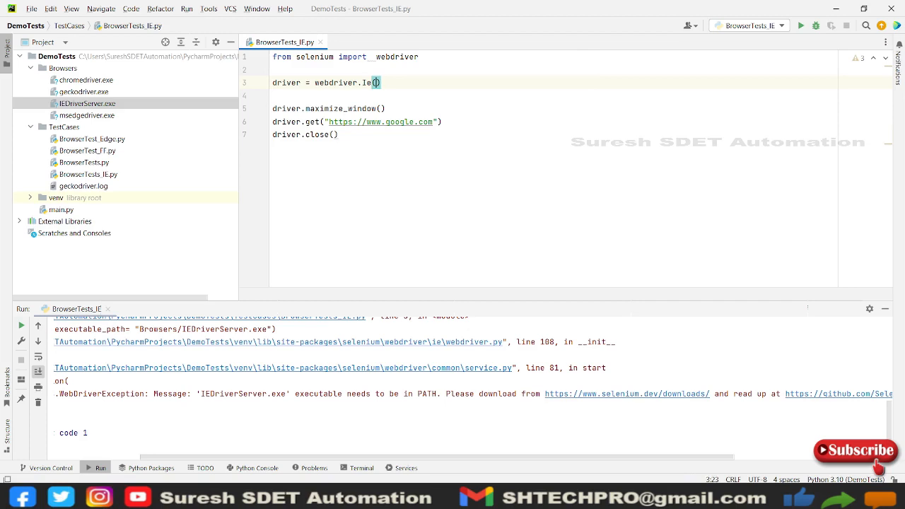
right_click(87, 104)
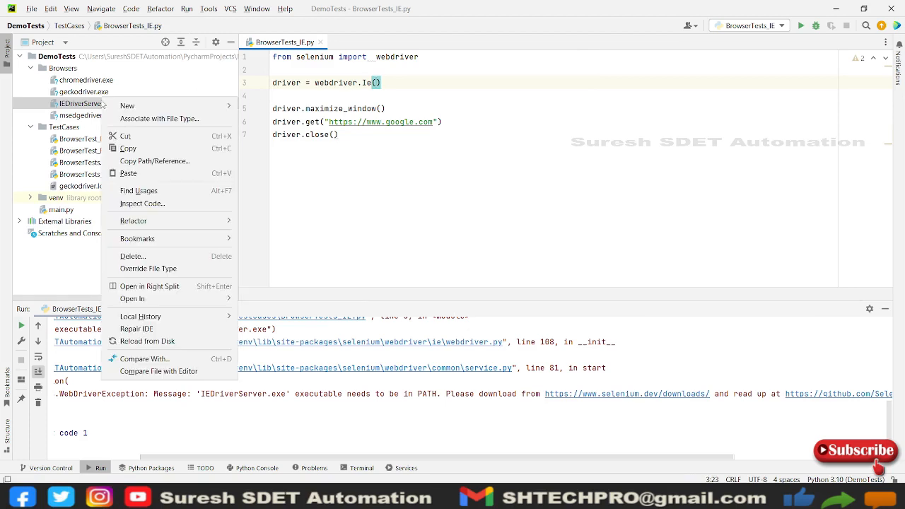
mouse_move(127, 148)
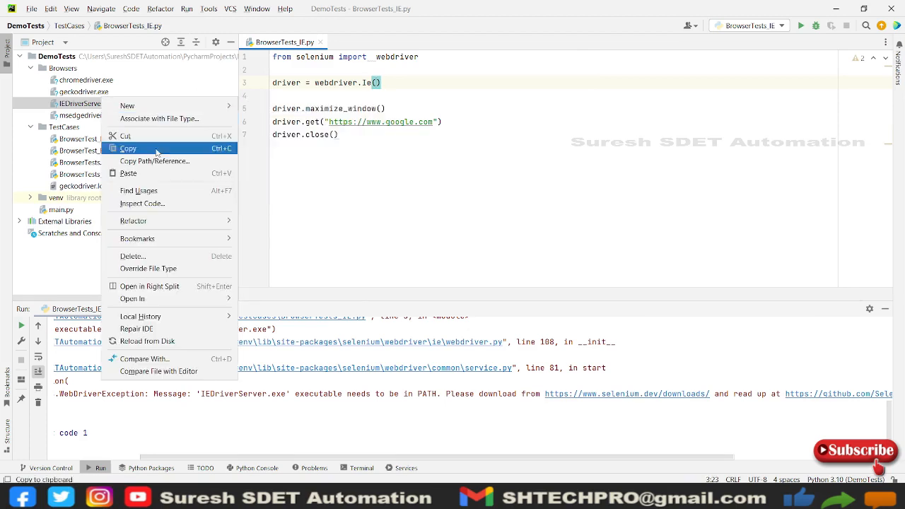
left_click(127, 149)
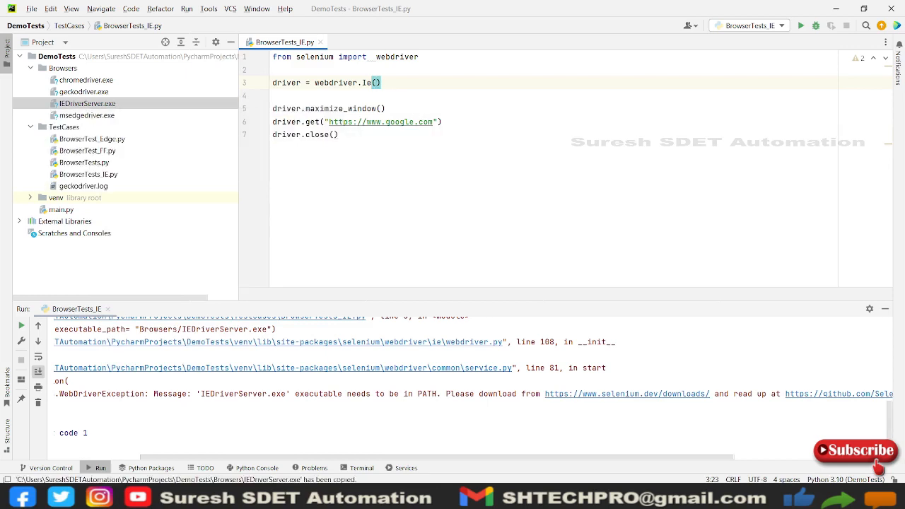
type("\"C:\\Users\\SureshSDETAutomation\\PycharmProjects\\DemoTests\\Browsers\\IEDriverServer.exe\"")
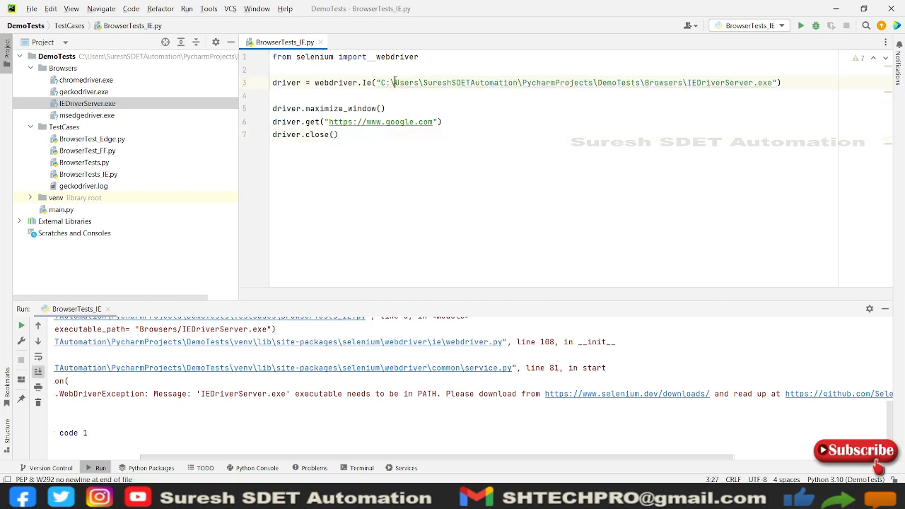
type("\\")
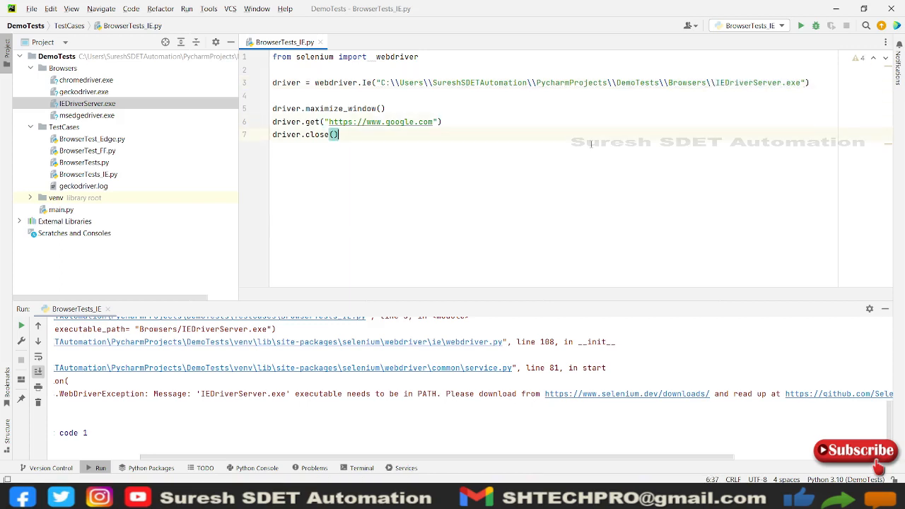
- Run BrowserTests_IE; IE opens but fails with SessionNotCreatedException about 125% zoom
left_click(800, 26)
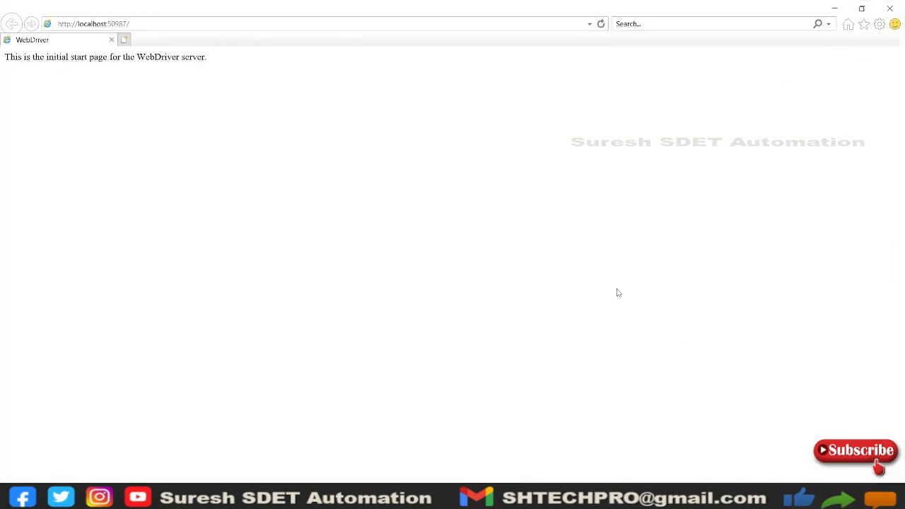
mouse_move(598, 303)
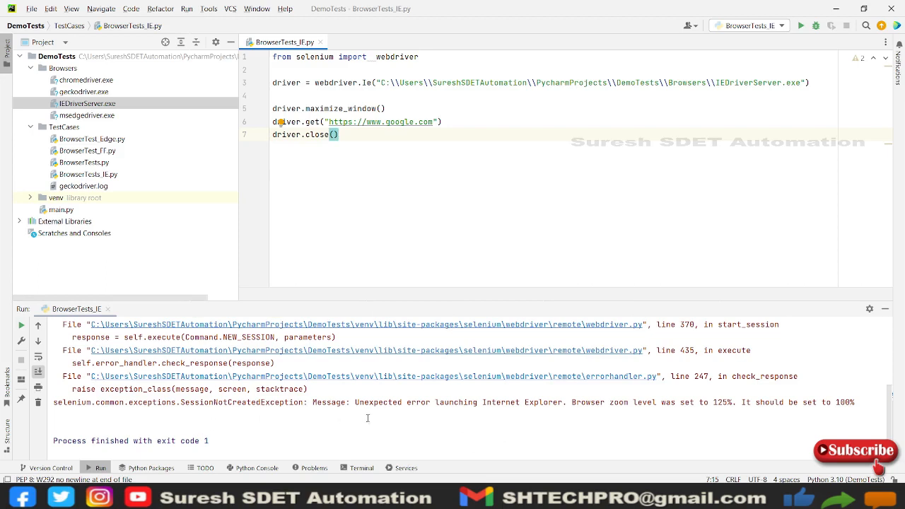
mouse_move(538, 416)
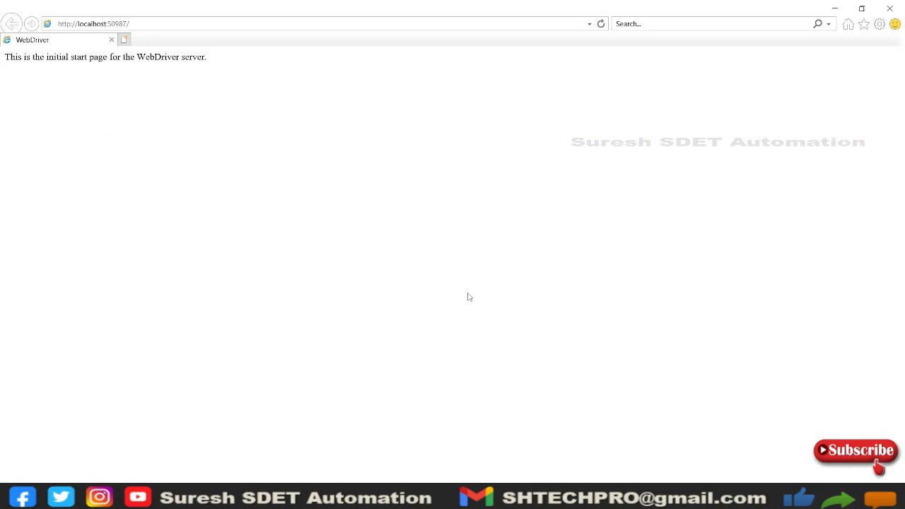
mouse_move(604, 268)
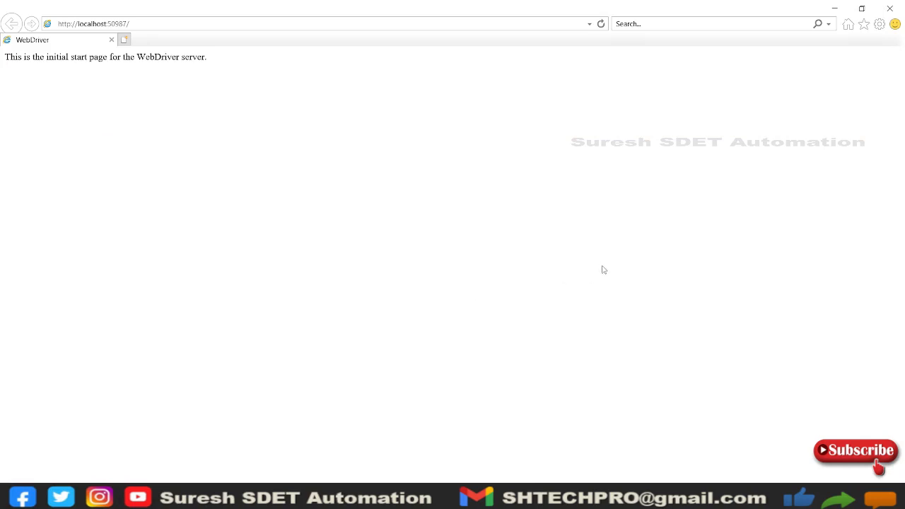
mouse_move(597, 275)
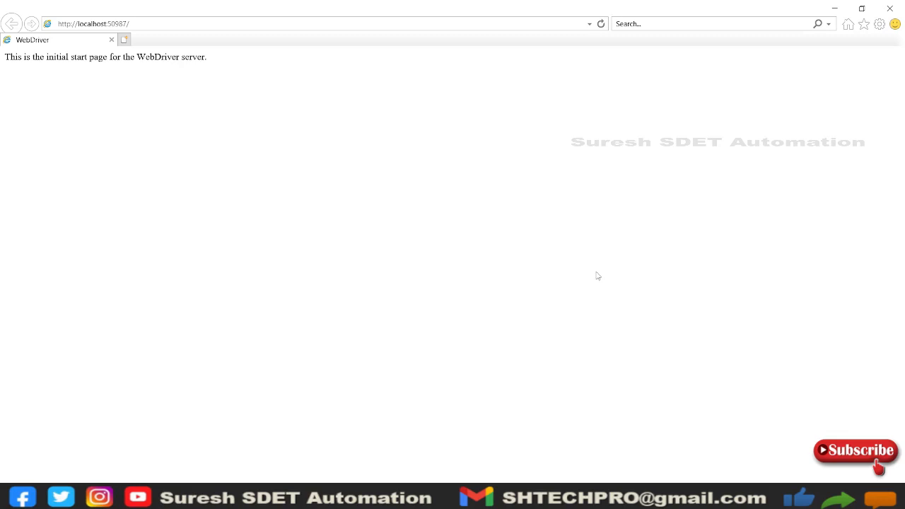
mouse_move(531, 225)
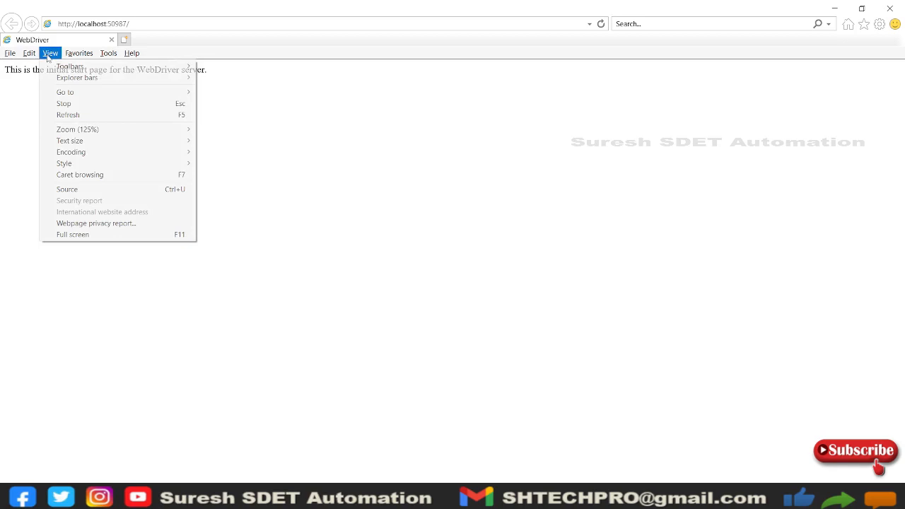
mouse_move(76, 128)
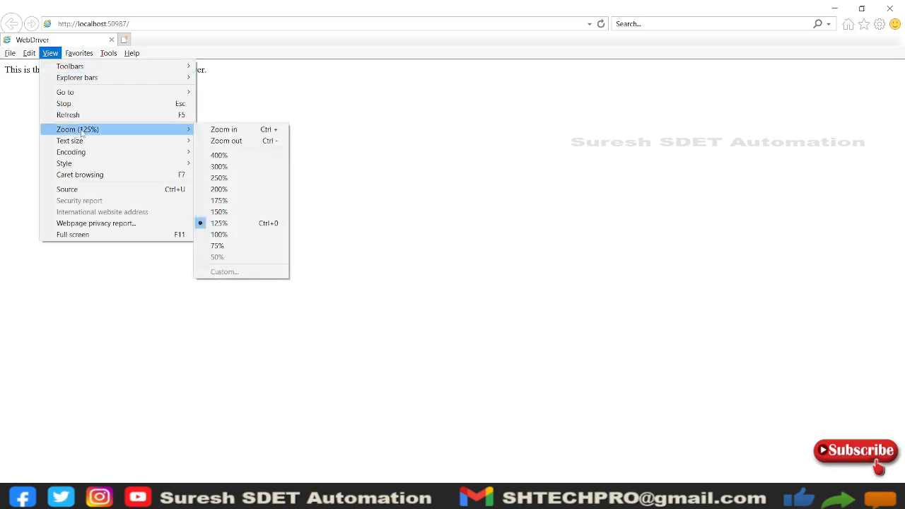
mouse_move(219, 212)
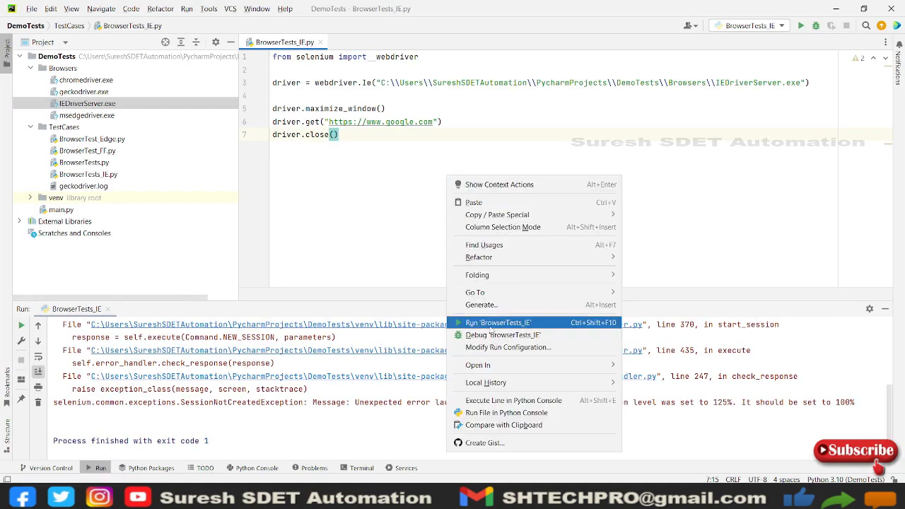
- Rerun BrowserTests_IE and dismiss the Microsoft Edge welcome window that appears
left_click(498, 322)
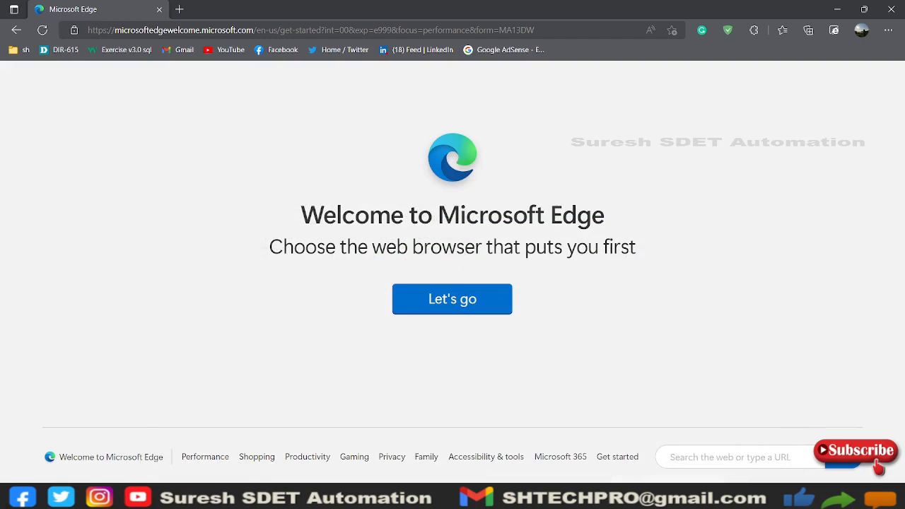
left_click(453, 298)
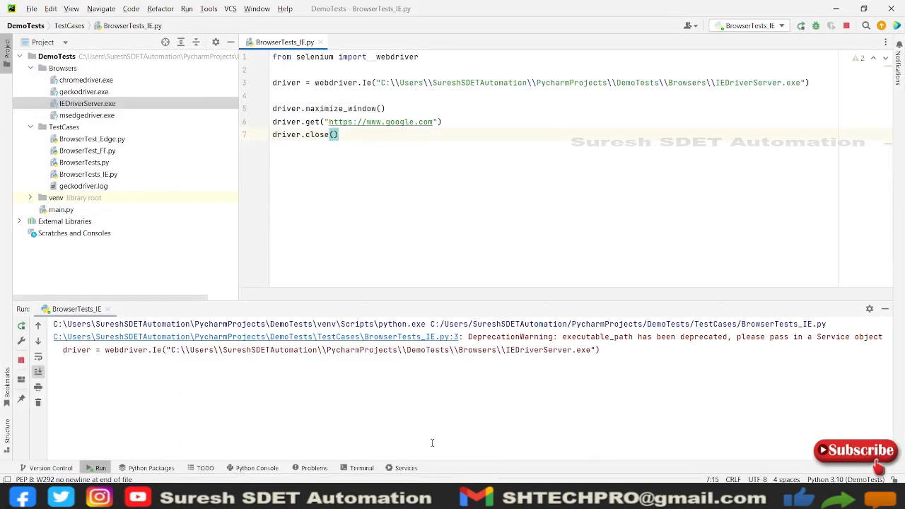
left_click(20, 360)
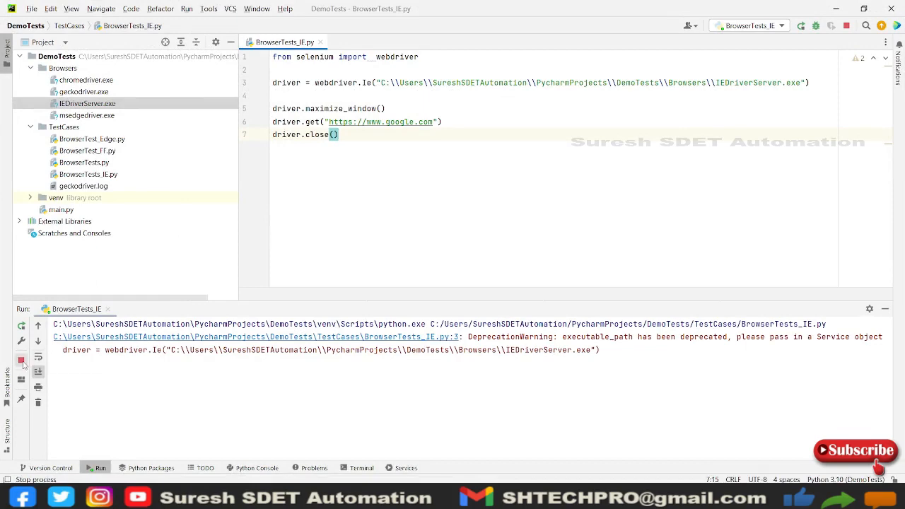
left_click(20, 362)
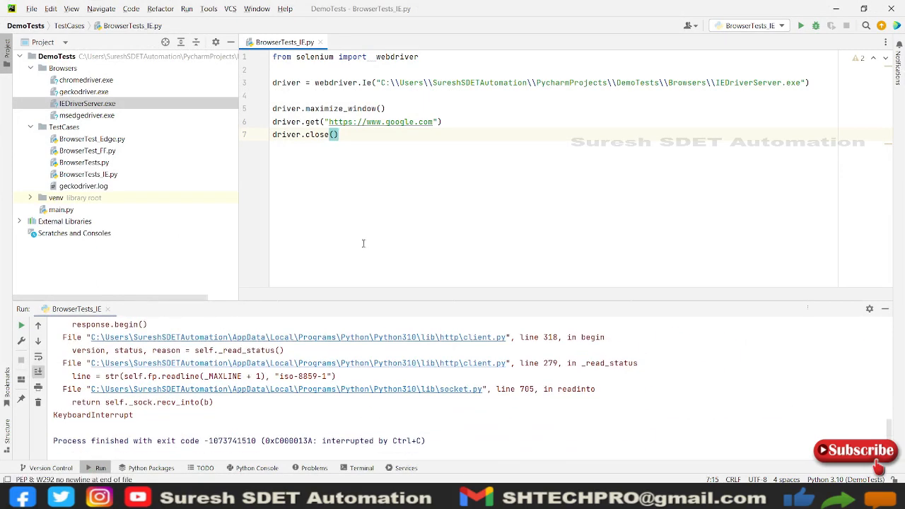
mouse_move(370, 239)
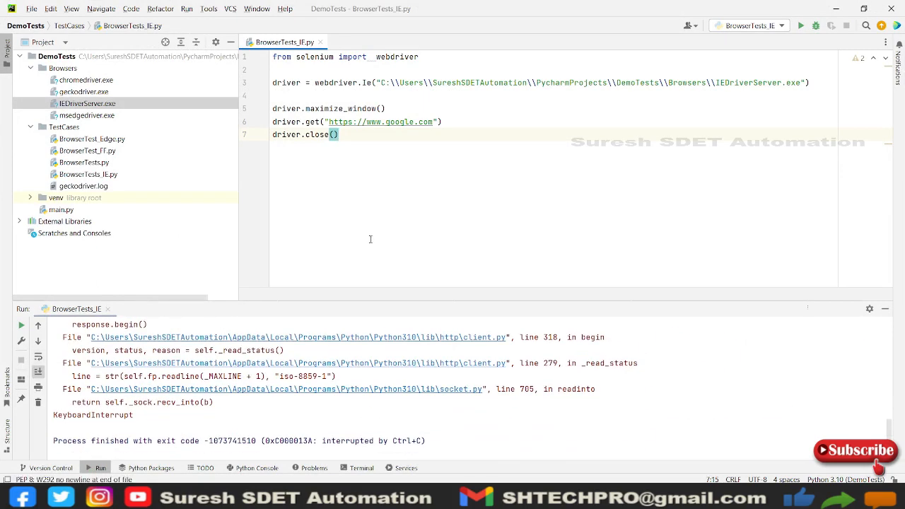